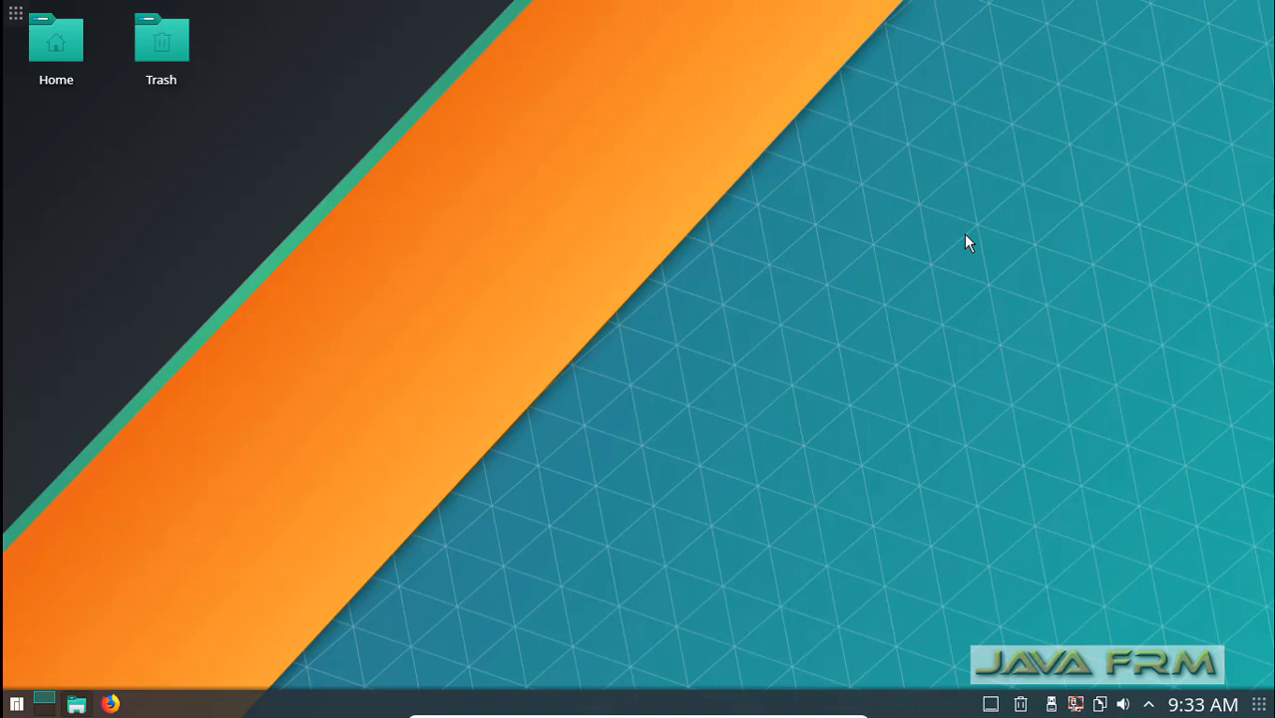
pyautogui.moveTo(112, 322)
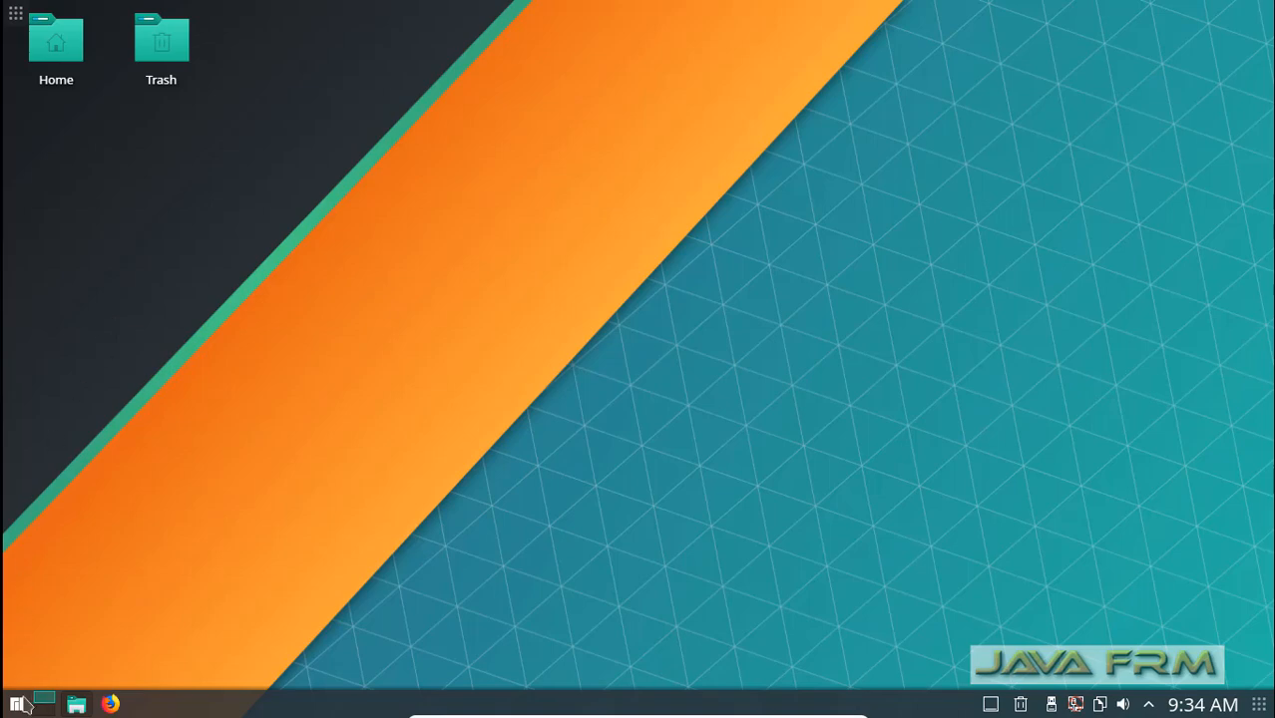
# Step: Search the launcher for 'about' and open About System showing Manjaro Linux details
pyautogui.write('about')
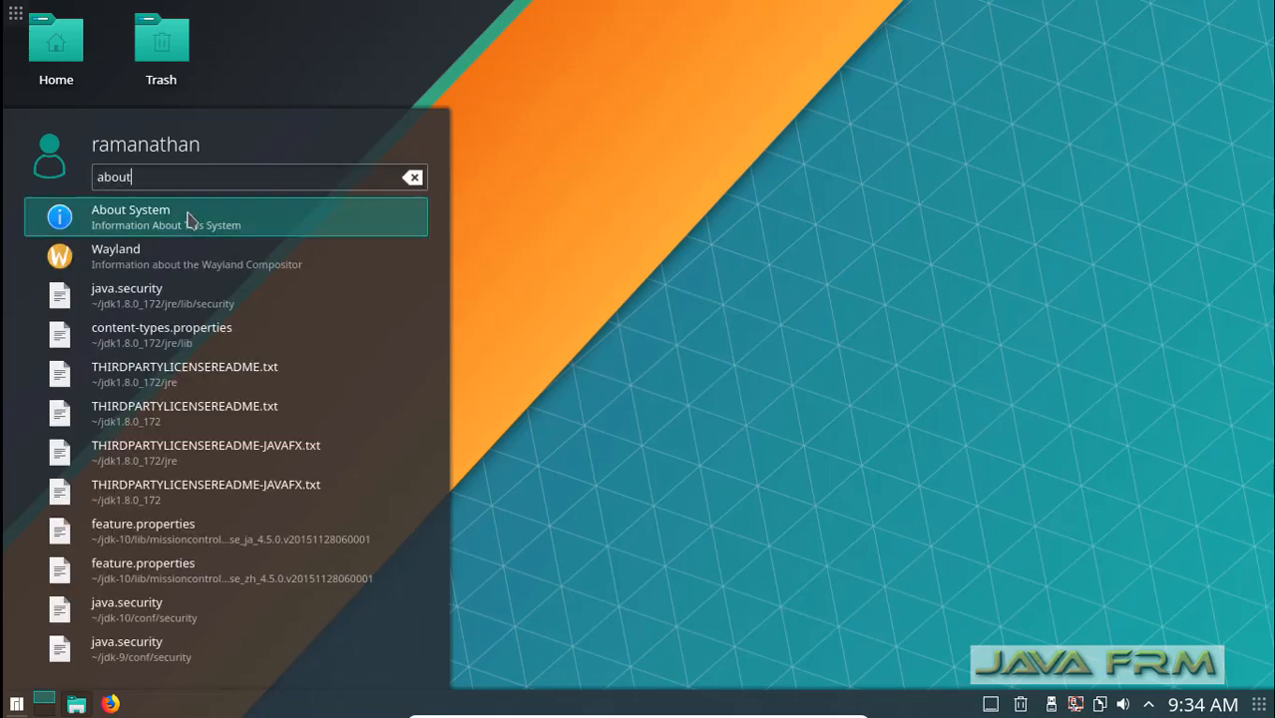
pyautogui.click(131, 216)
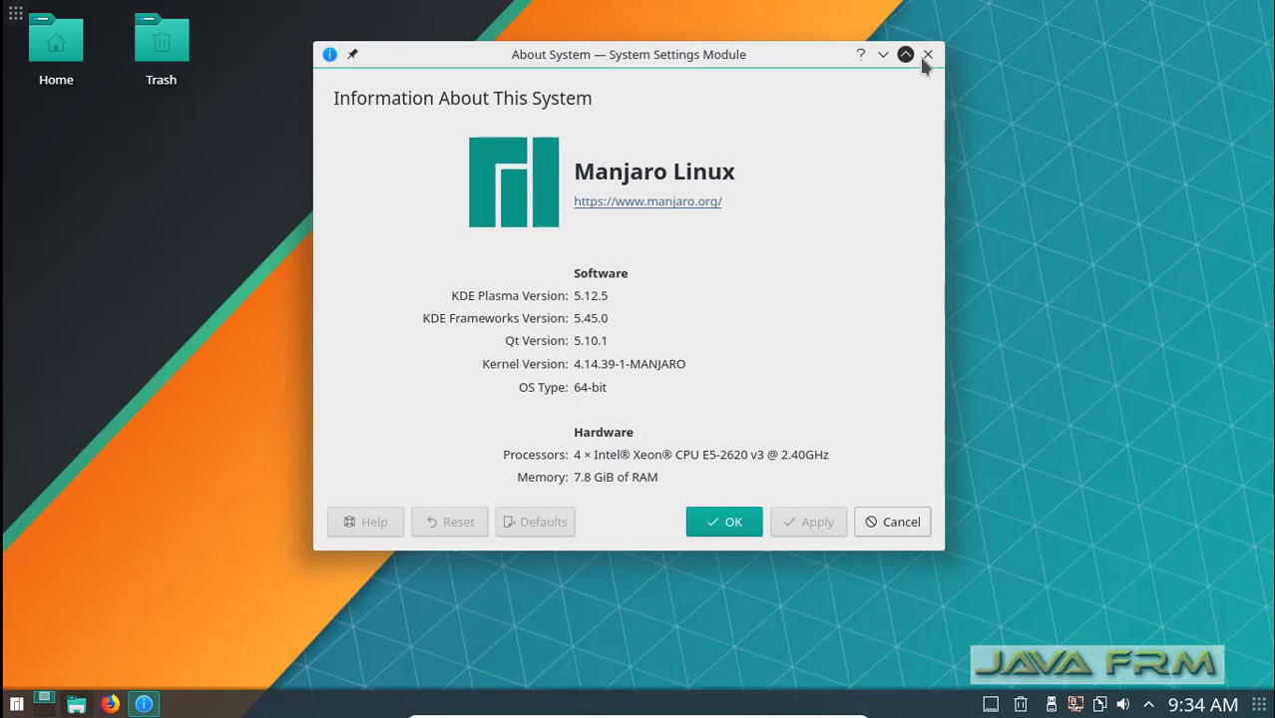
# Step: Close About System, then browse Dolphin from Home into jdk1.8.0_172 and back to ramanathan
pyautogui.click(927, 54)
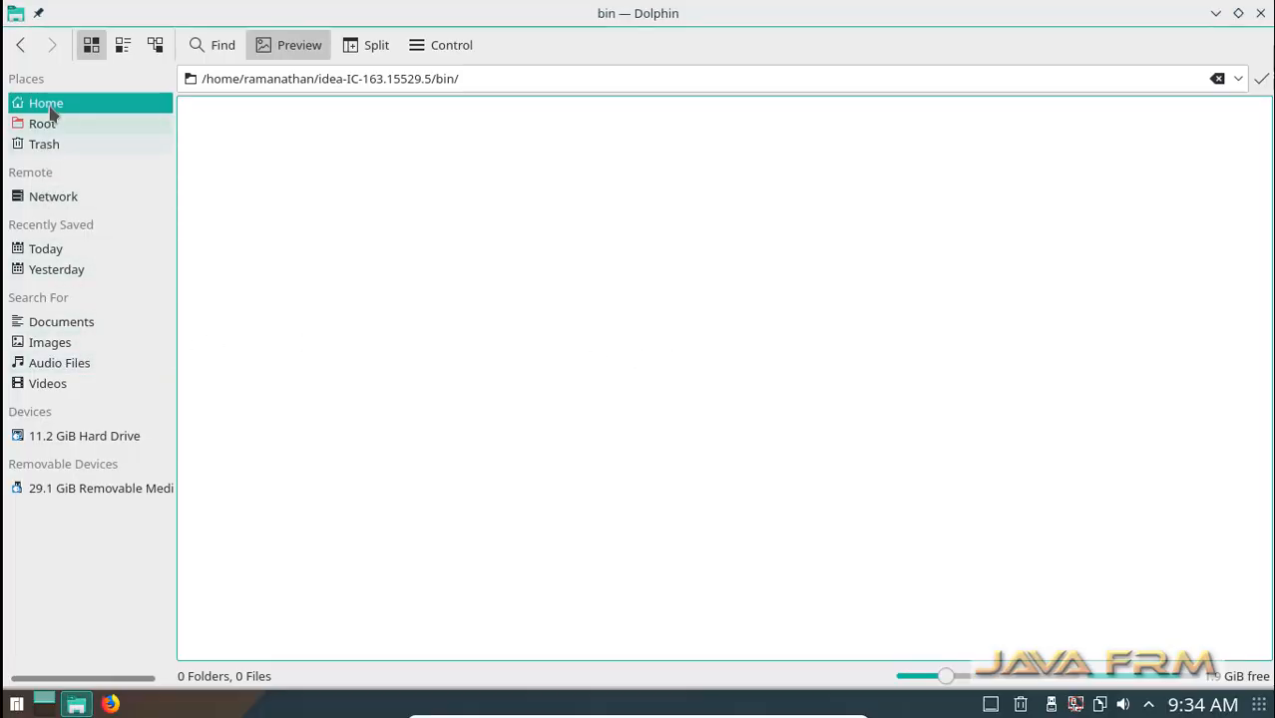
pyautogui.click(46, 102)
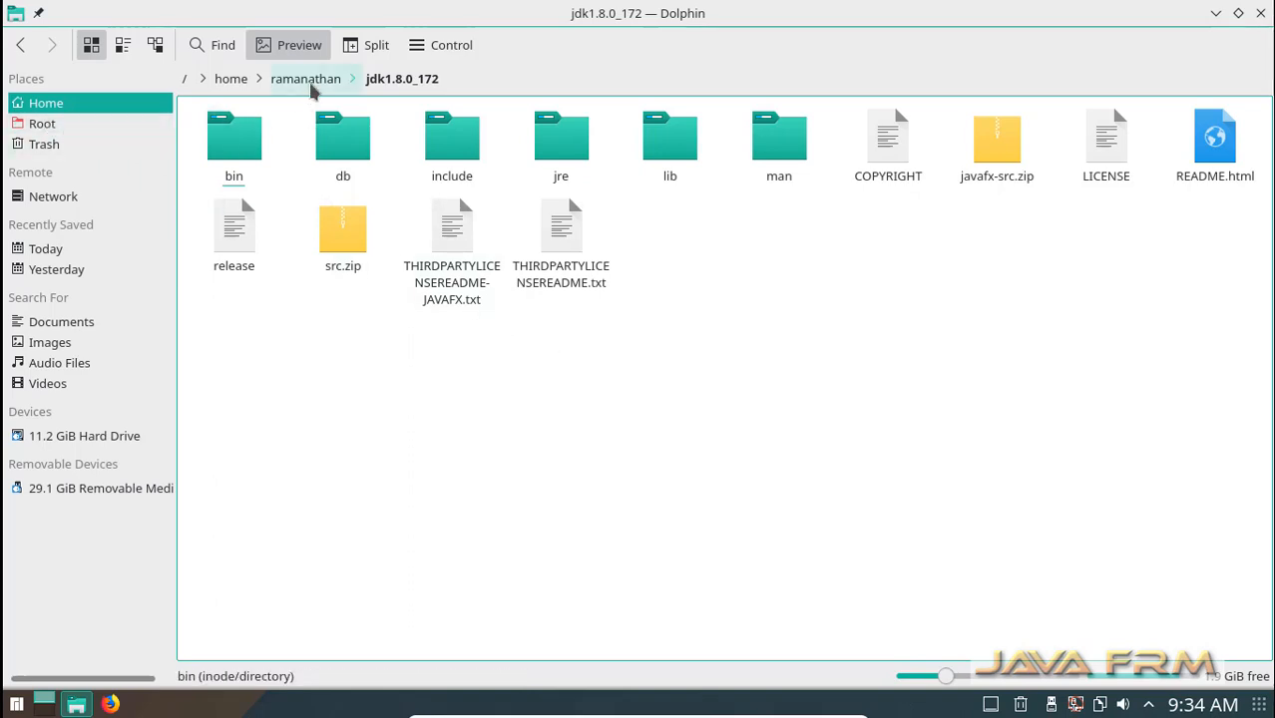
pyautogui.click(305, 79)
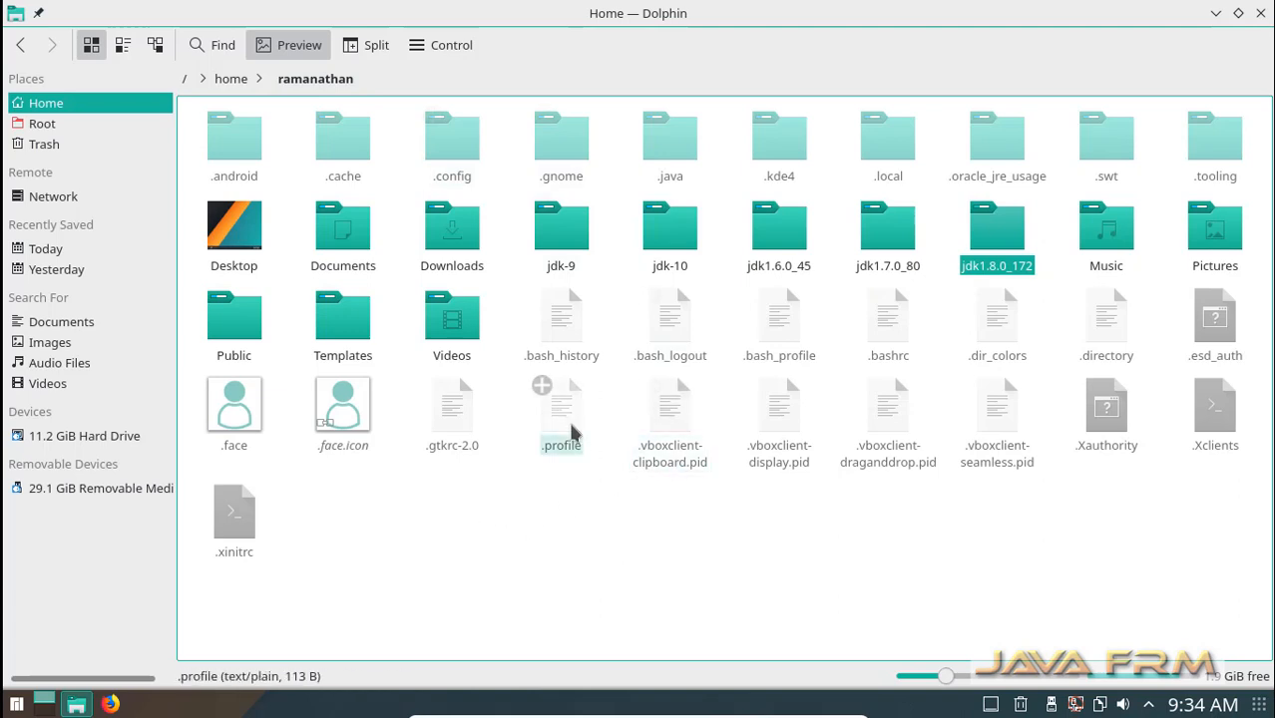
pyautogui.doubleClick(561, 406)
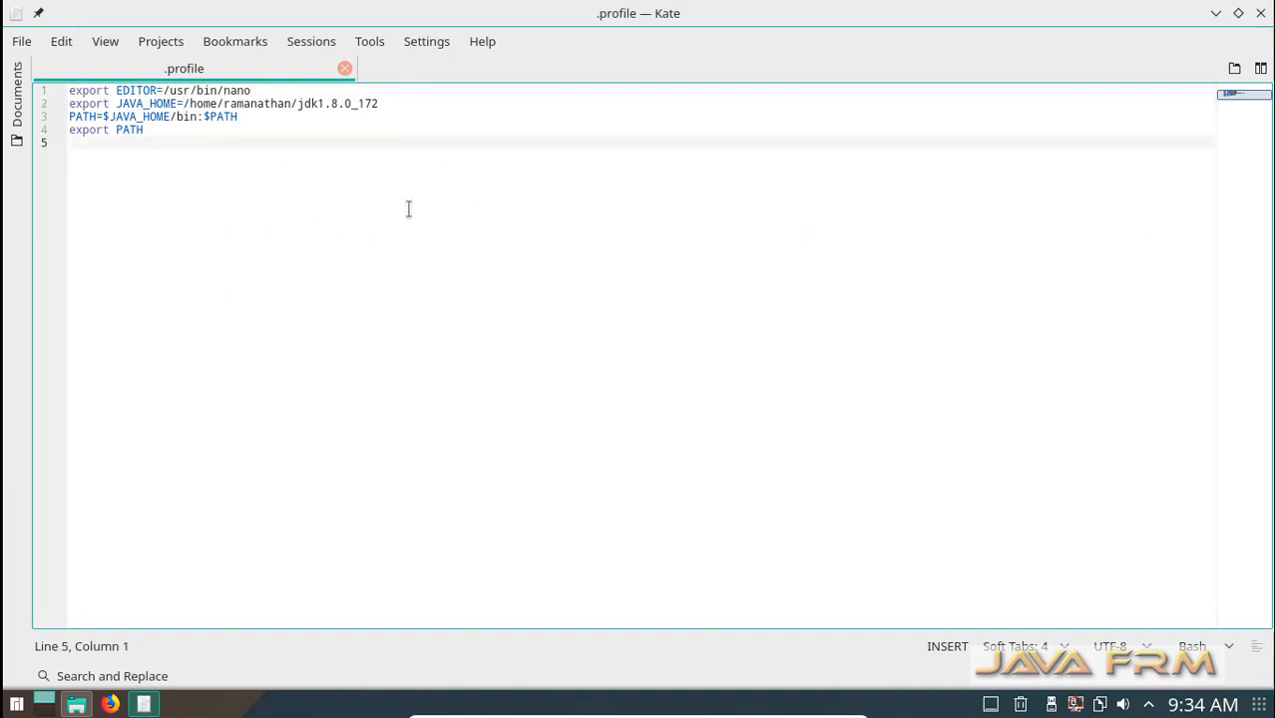
pyautogui.moveTo(952, 106)
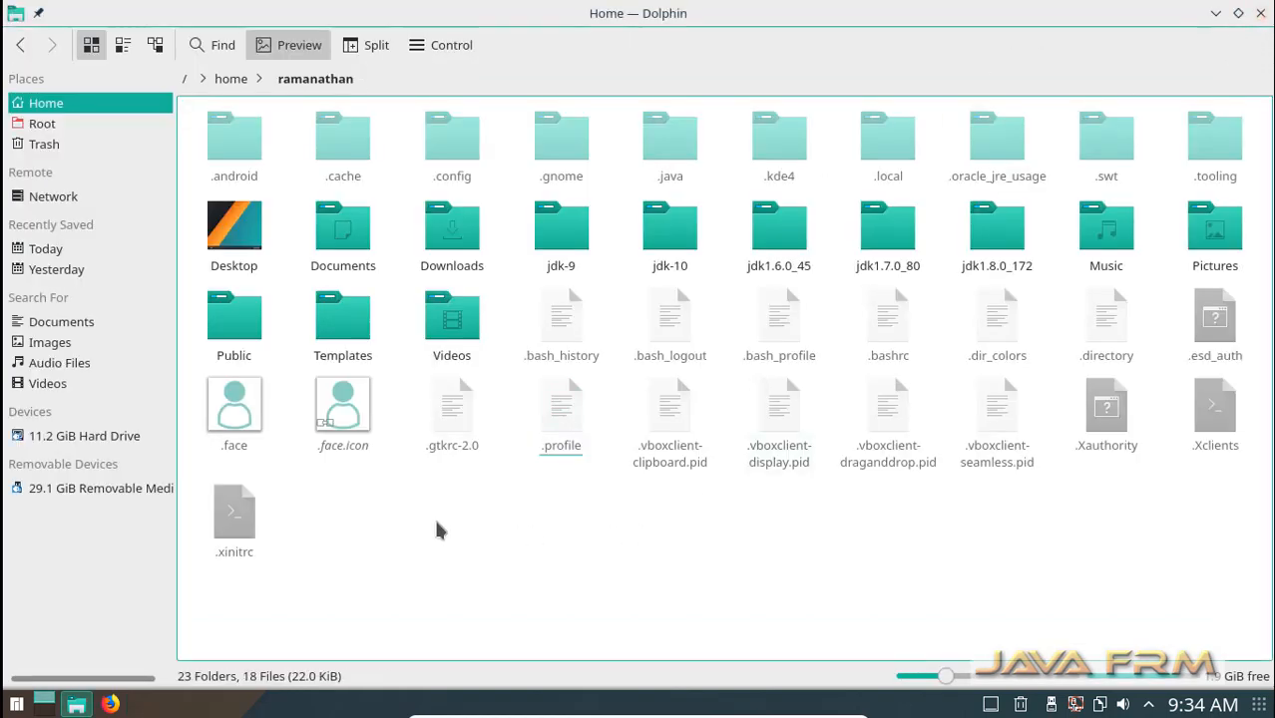
pyautogui.rightClick(439, 530)
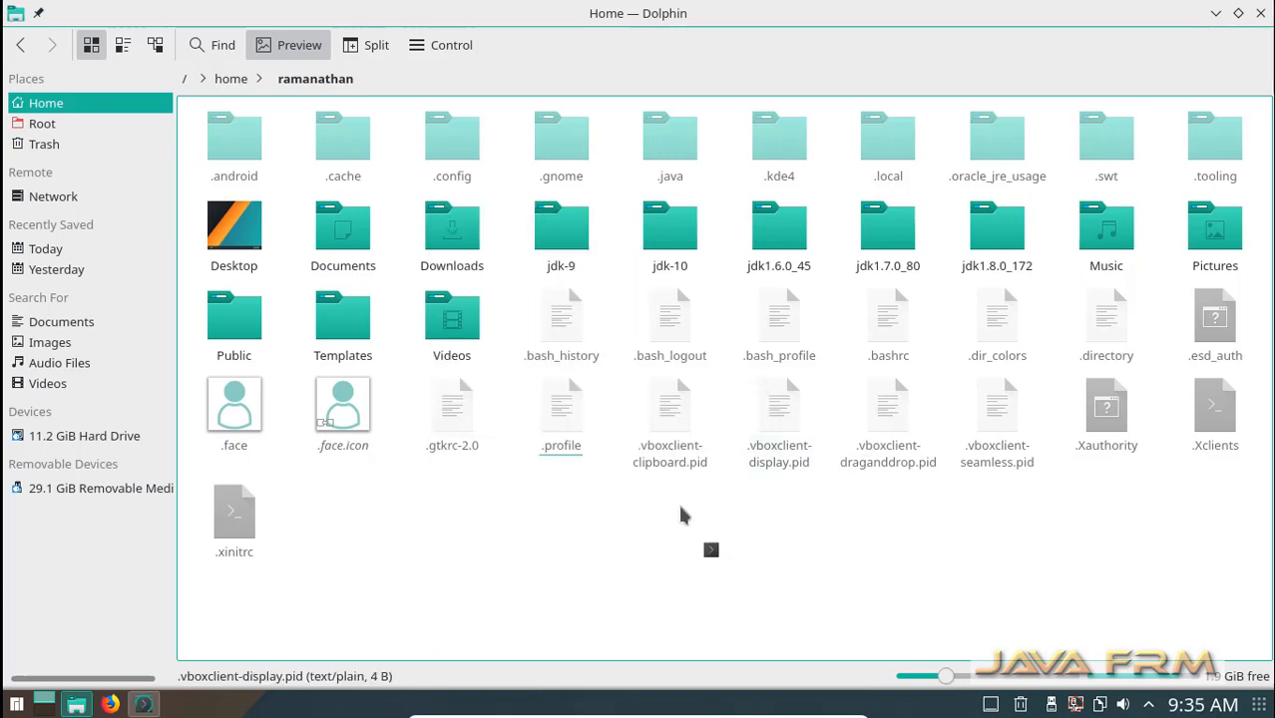
# Step: In Konsole, run 'source .profile' and then 'java -version'
pyautogui.click(143, 704)
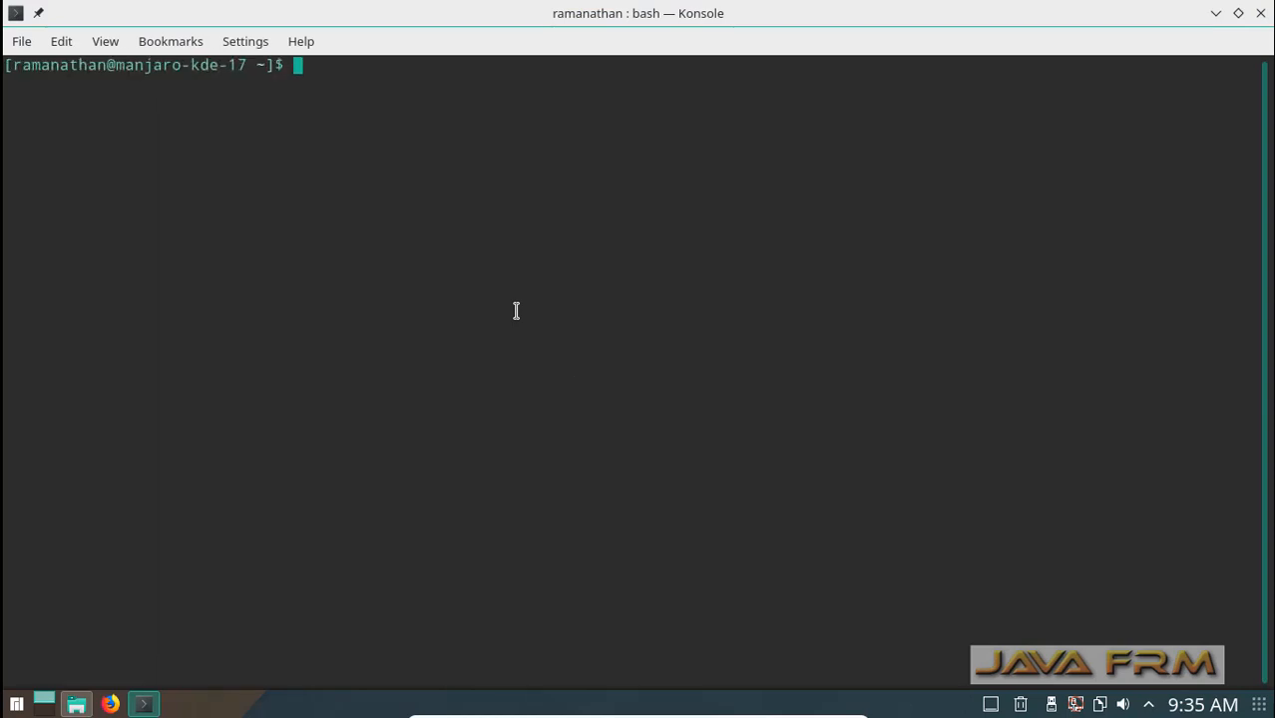
pyautogui.write('source .prf')
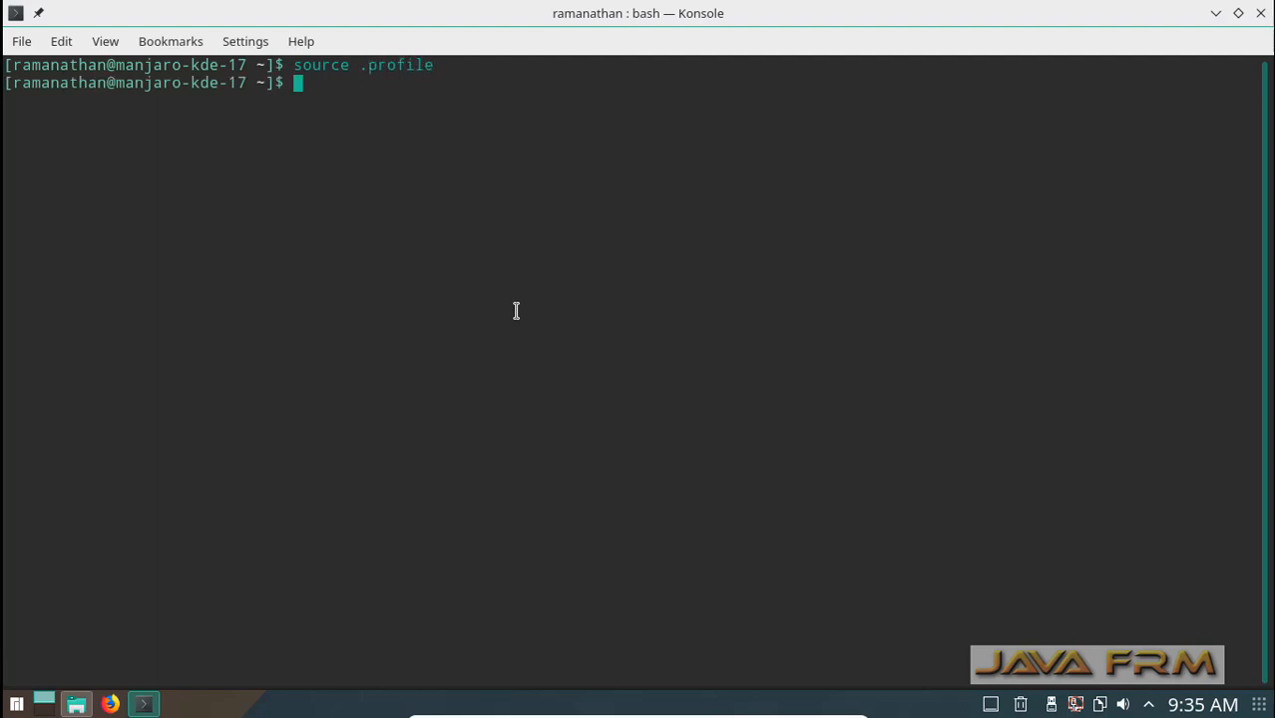
pyautogui.write('java')
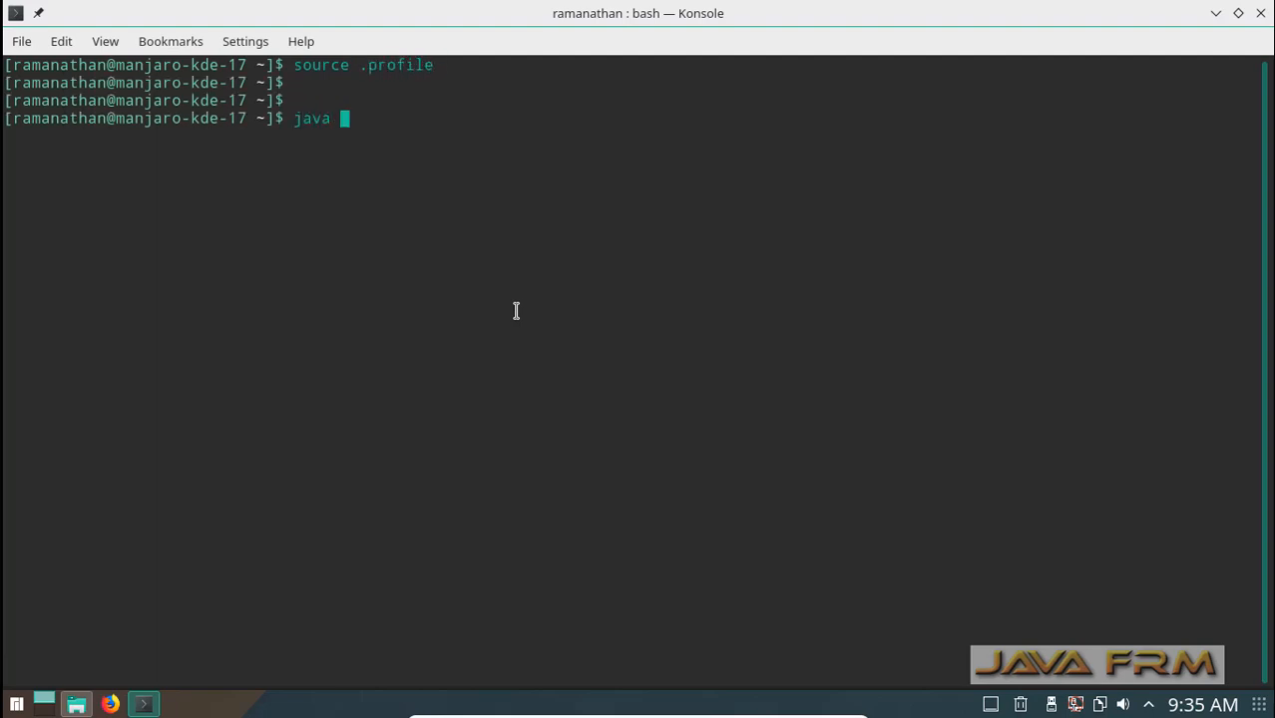
pyautogui.write('-version')
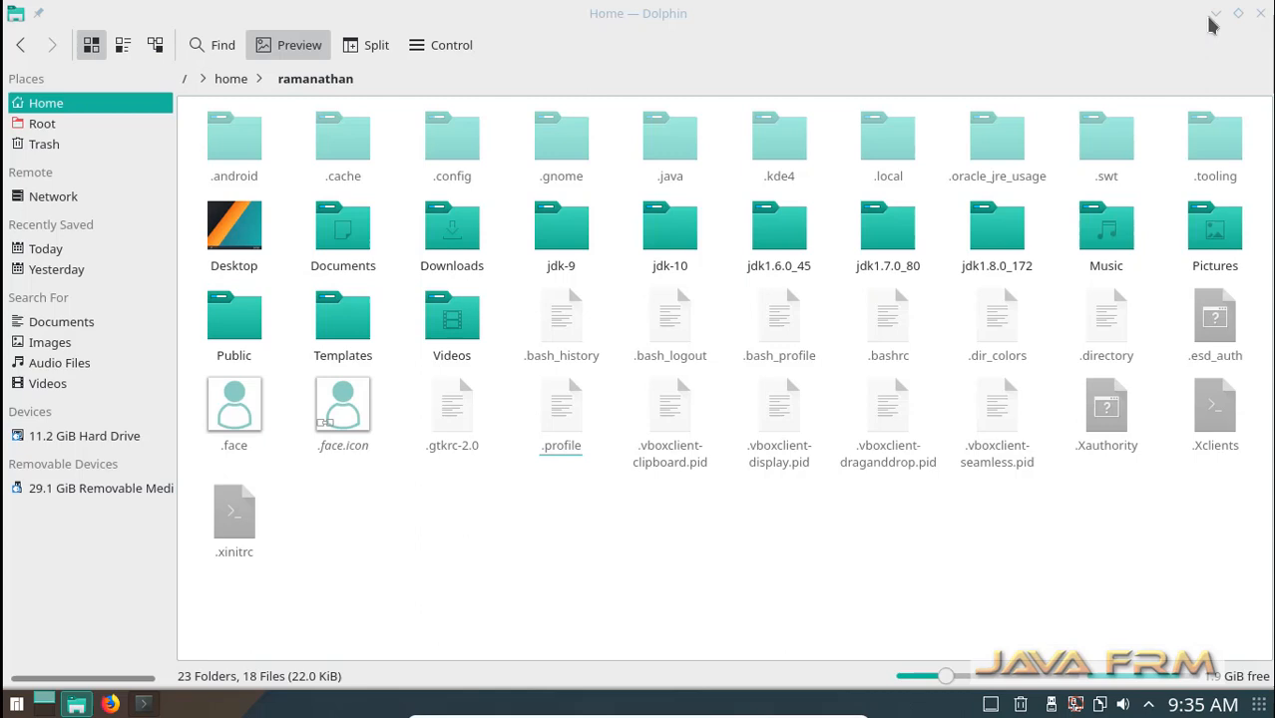
# Step: Extract ideaIC-2017.3.1-no-jdk.tar.gz from the removable drive into the home folder, then close Ark
pyautogui.click(100, 488)
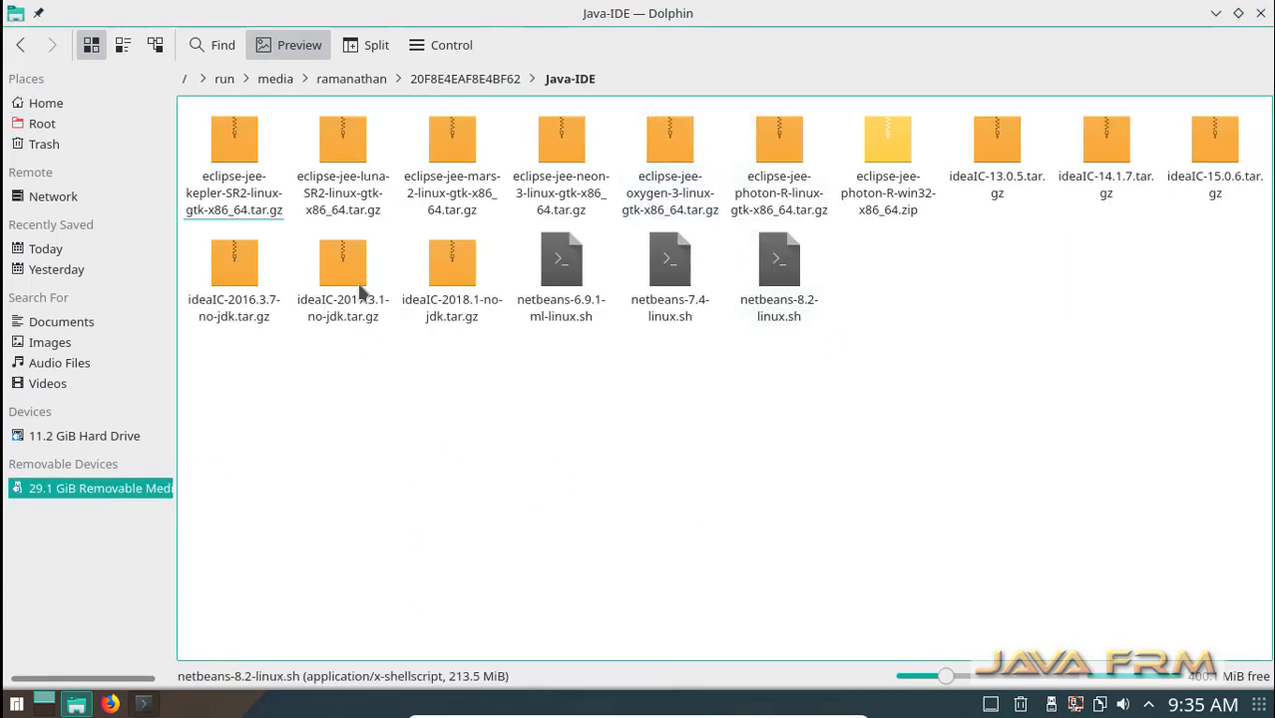
pyautogui.doubleClick(342, 264)
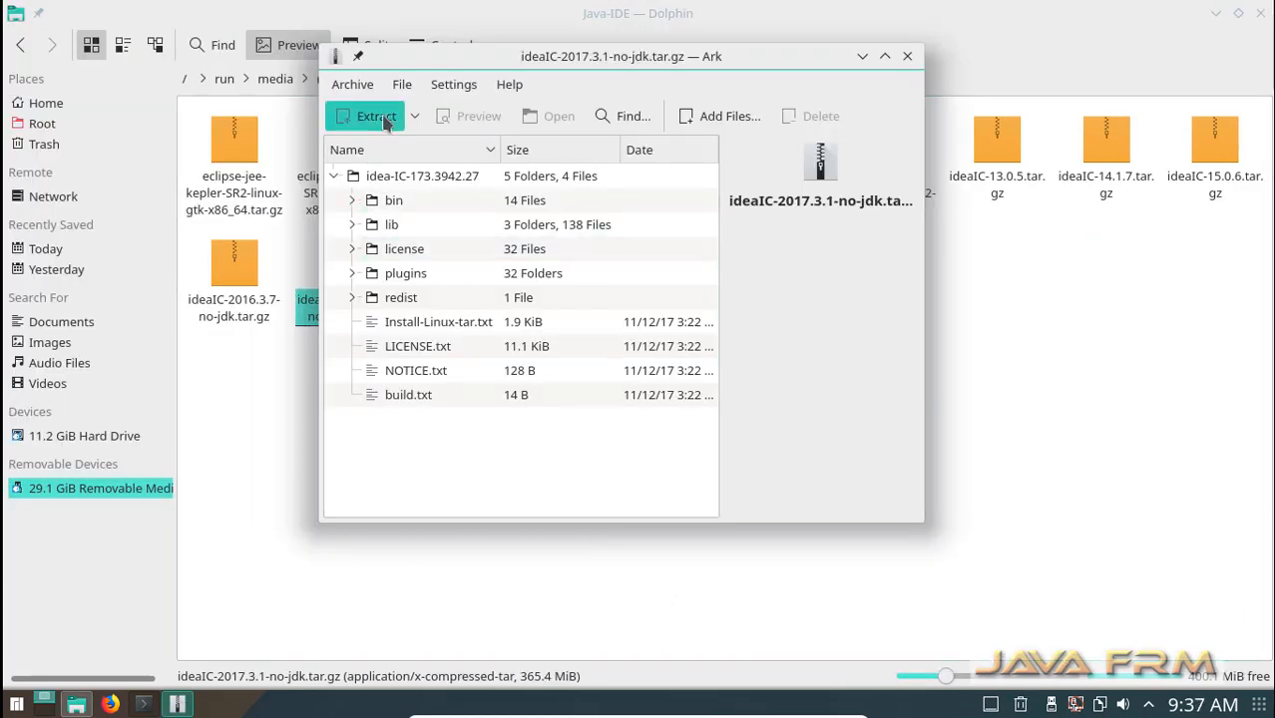
pyautogui.click(377, 116)
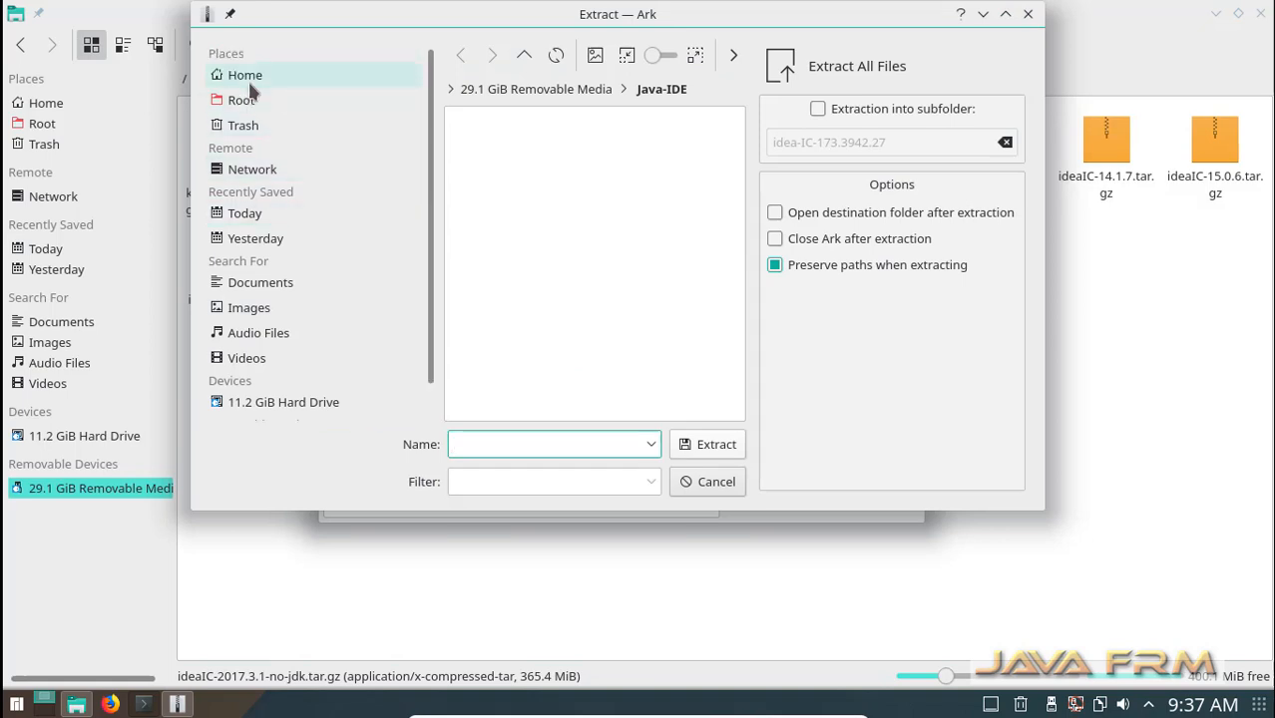
pyautogui.click(715, 444)
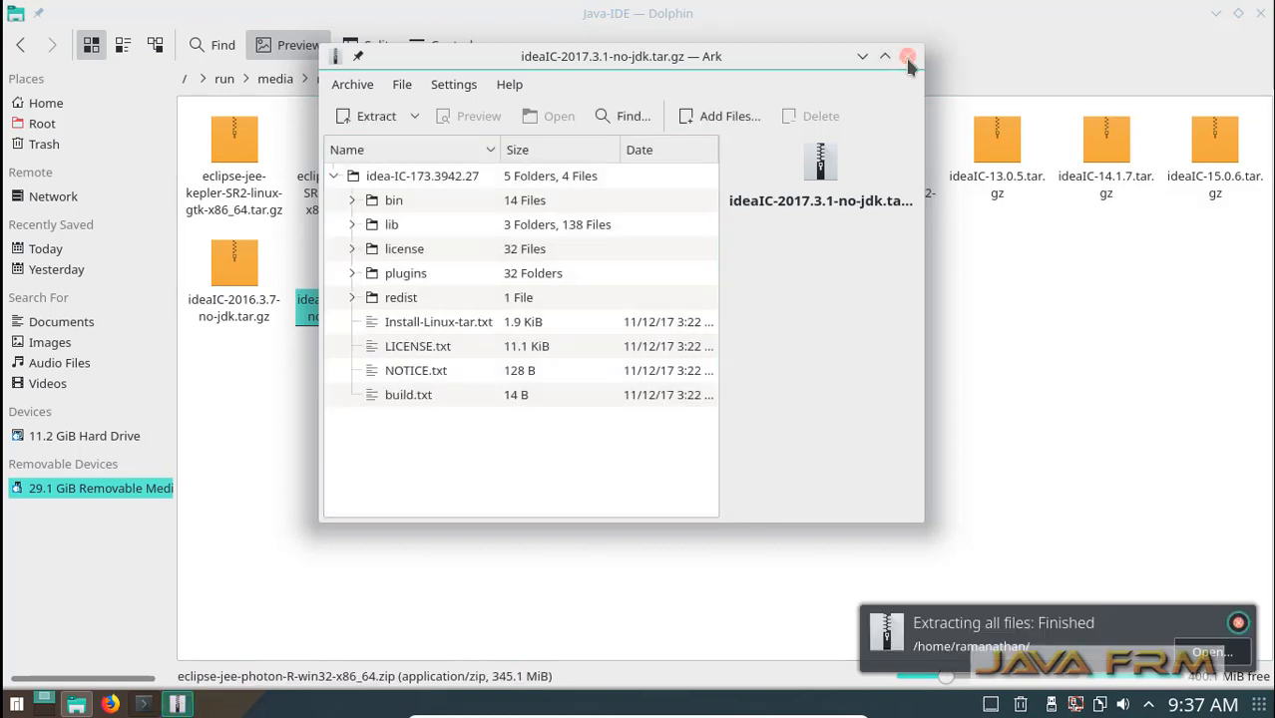
pyautogui.click(908, 56)
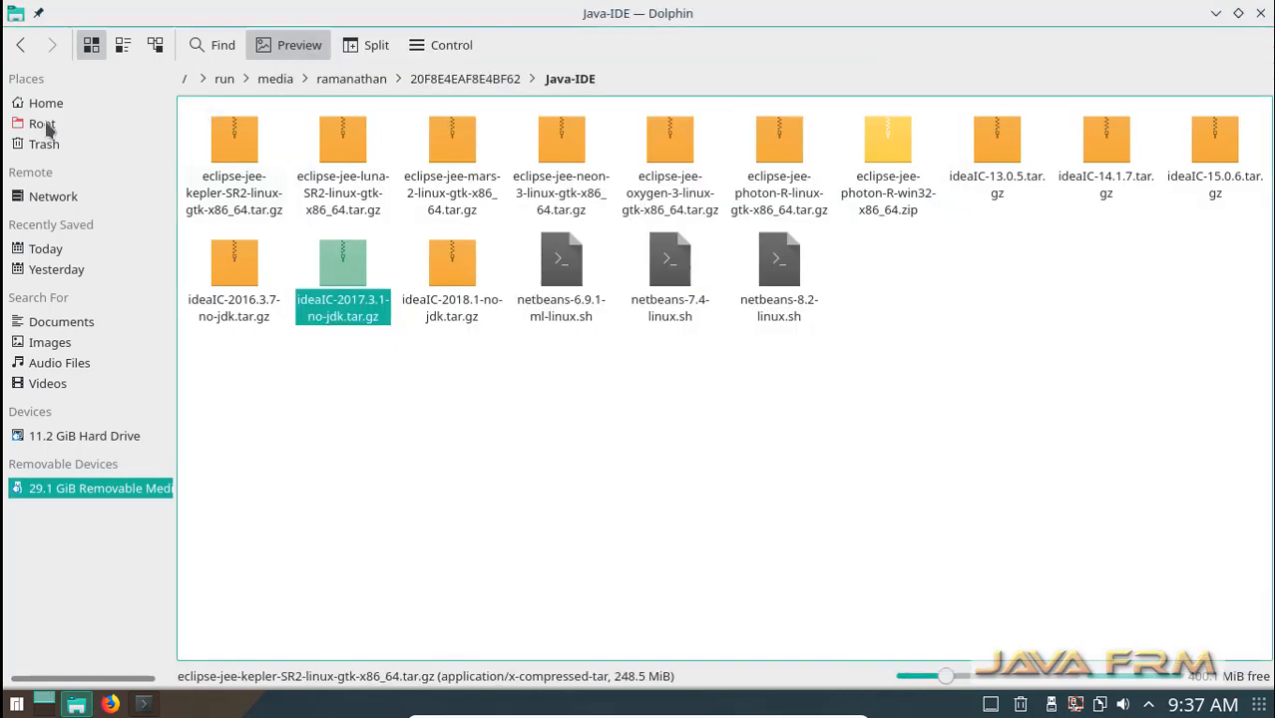
# Step: Navigate to /home/ramanathan/idea-IC-173.3942.27/bin/ and show the path as editable text
pyautogui.click(45, 102)
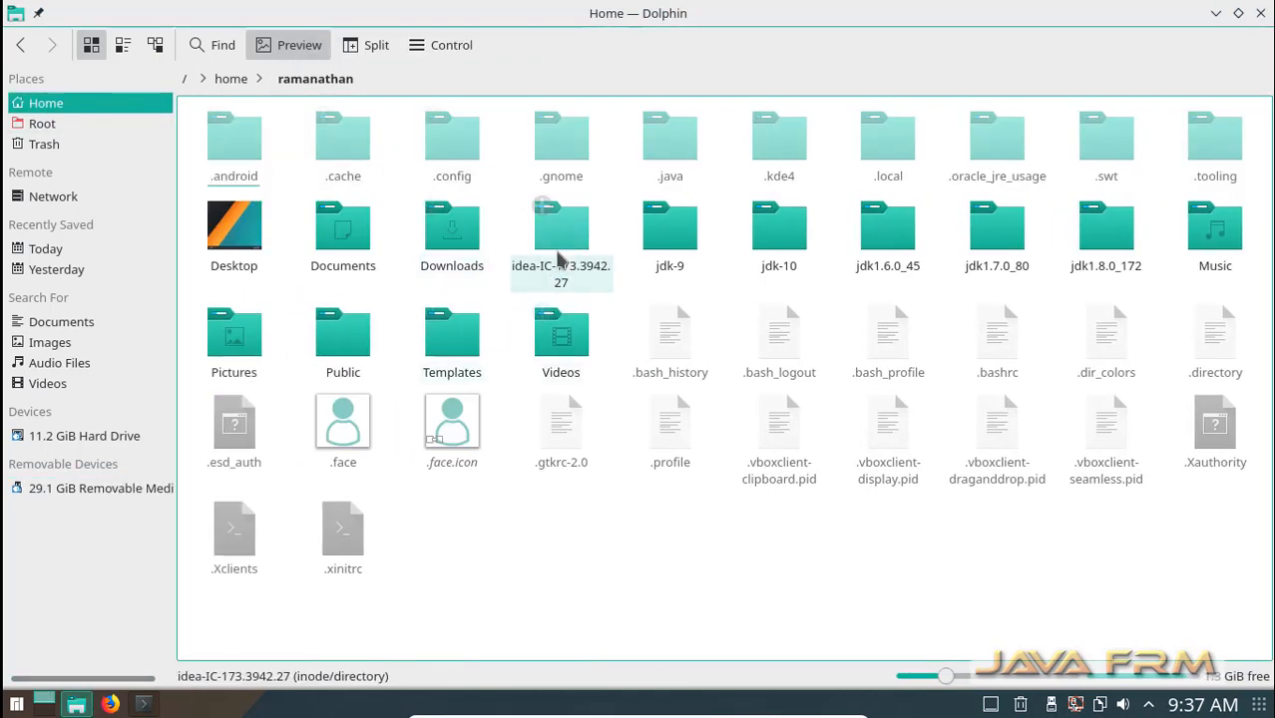
pyautogui.doubleClick(561, 225)
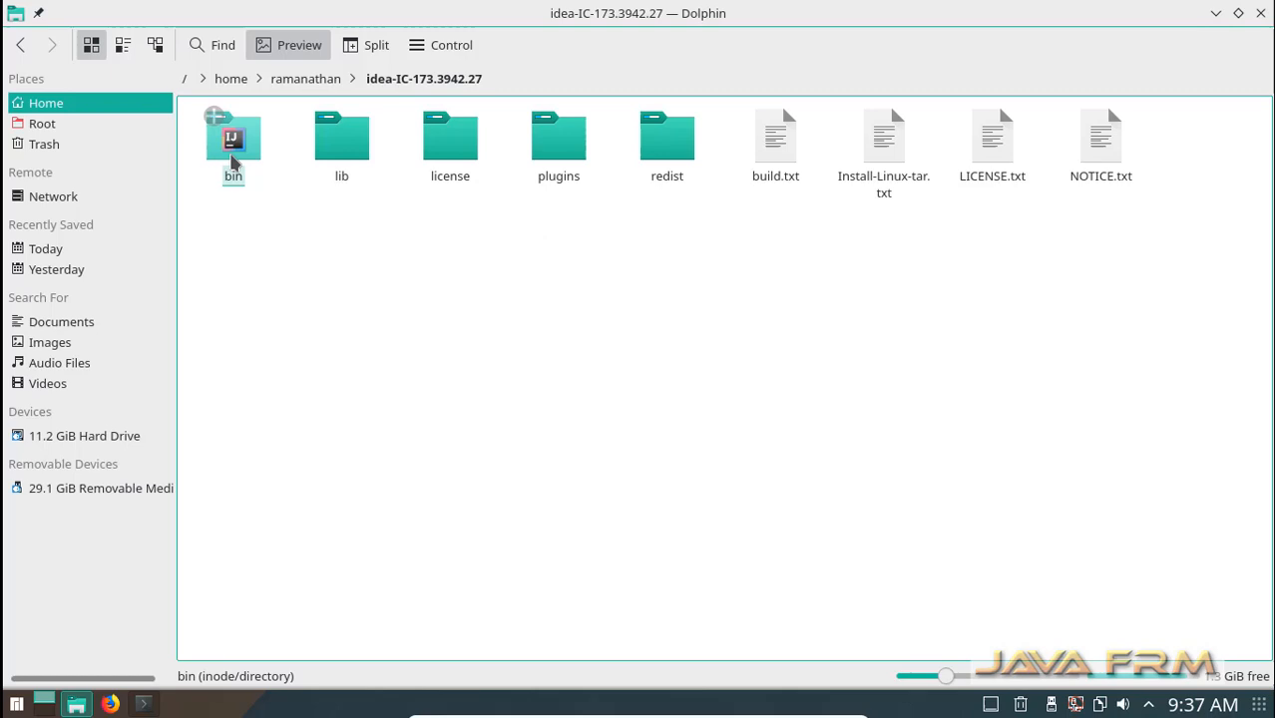
pyautogui.doubleClick(233, 145)
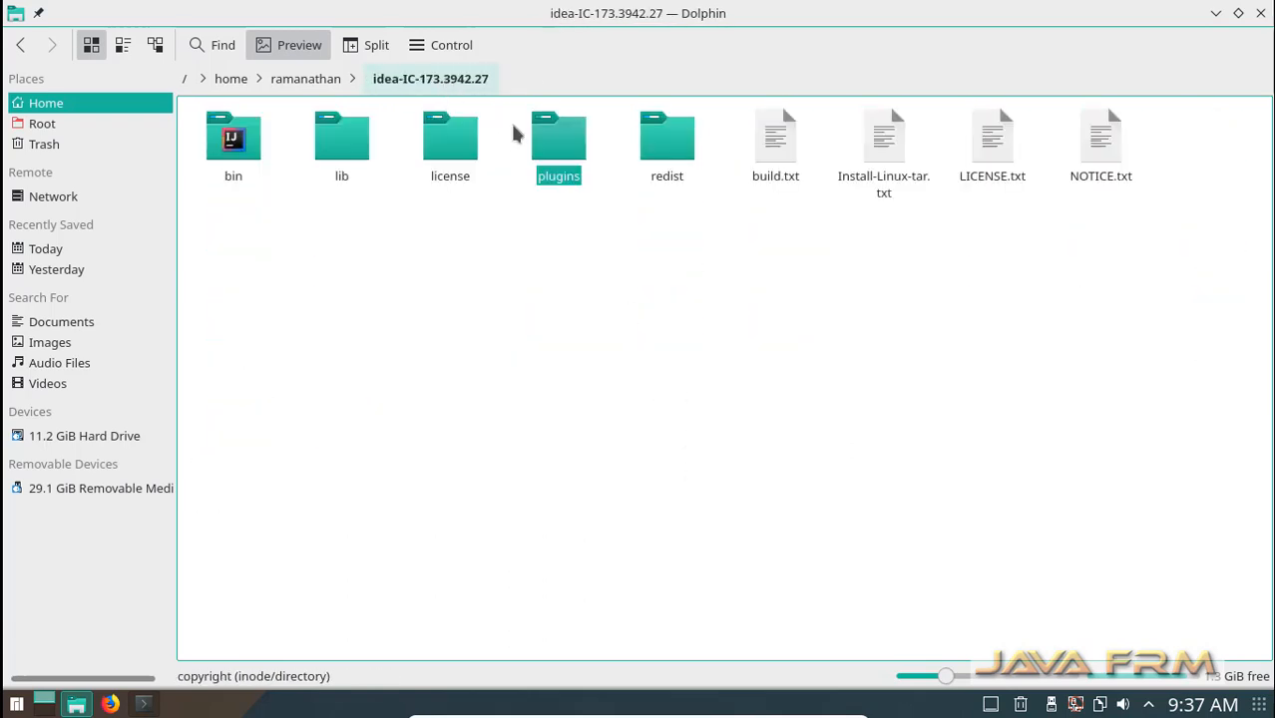
pyautogui.doubleClick(666, 137)
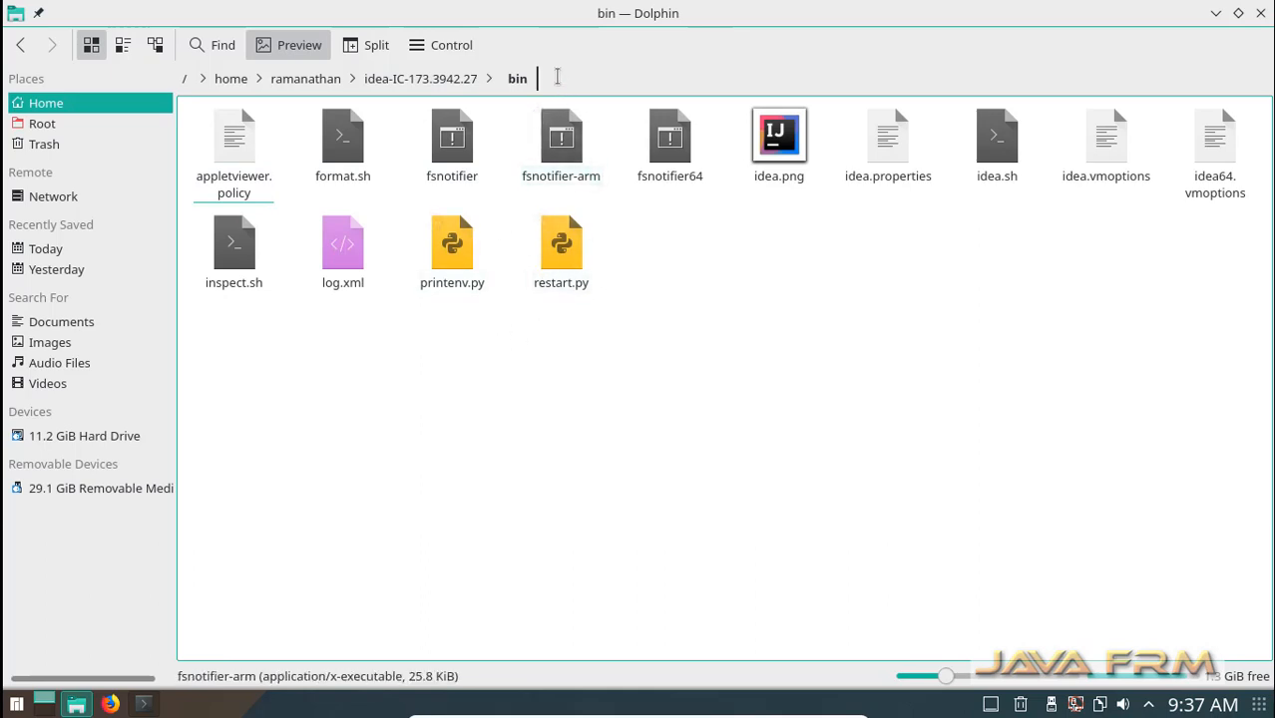
pyautogui.click(556, 78)
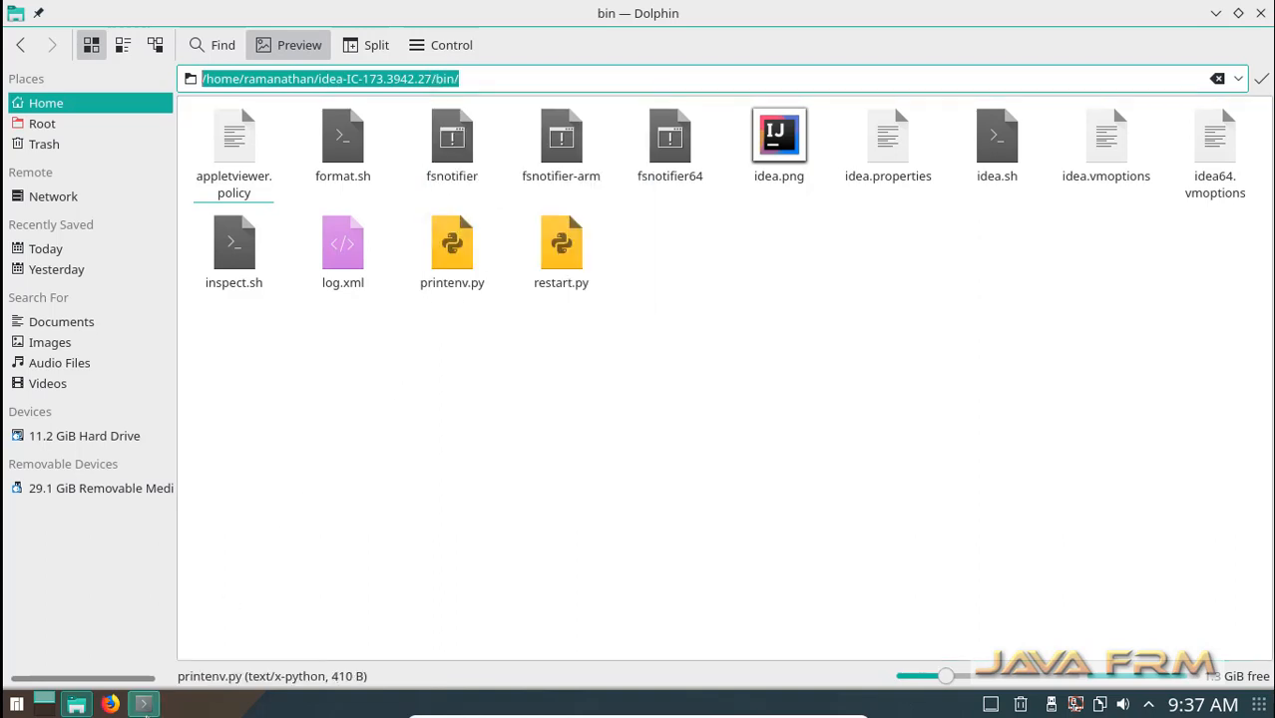
# Step: In the terminal, cd into the idea-IC-173.3942.27 bin folder, run ls, then ./idea.sh
pyautogui.click(143, 705)
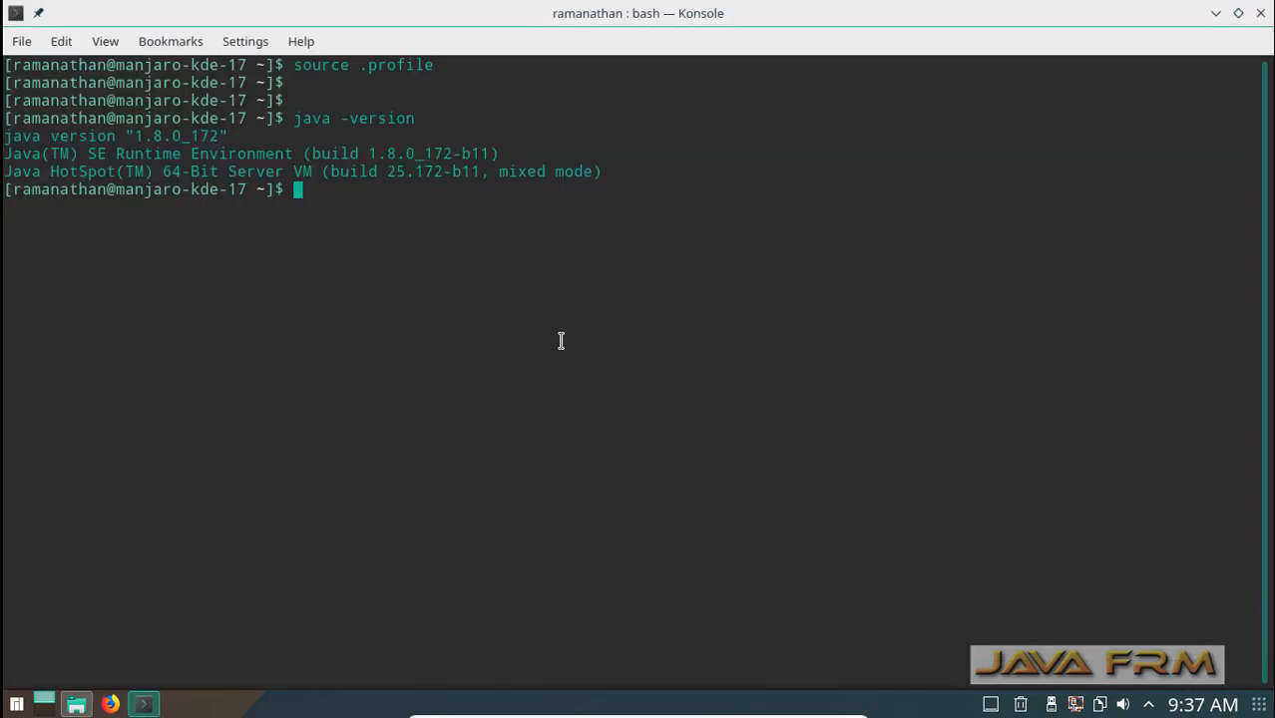
pyautogui.write('cd')
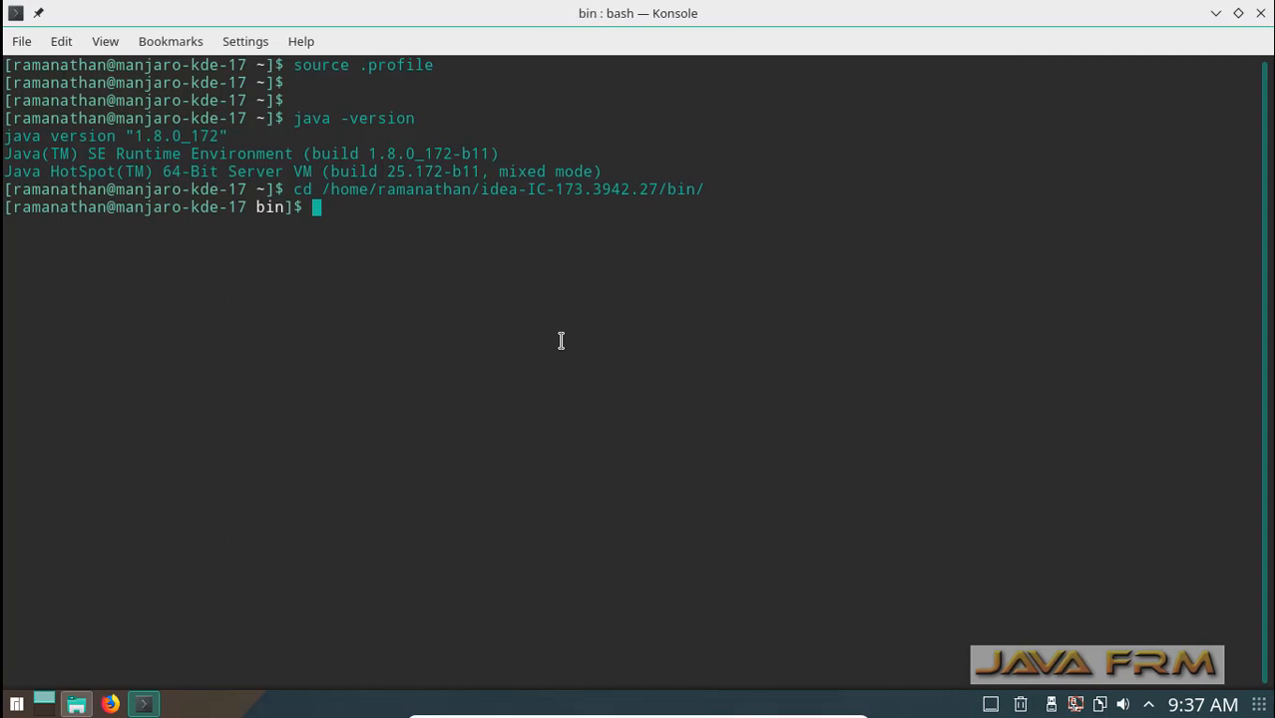
pyautogui.write('ls')
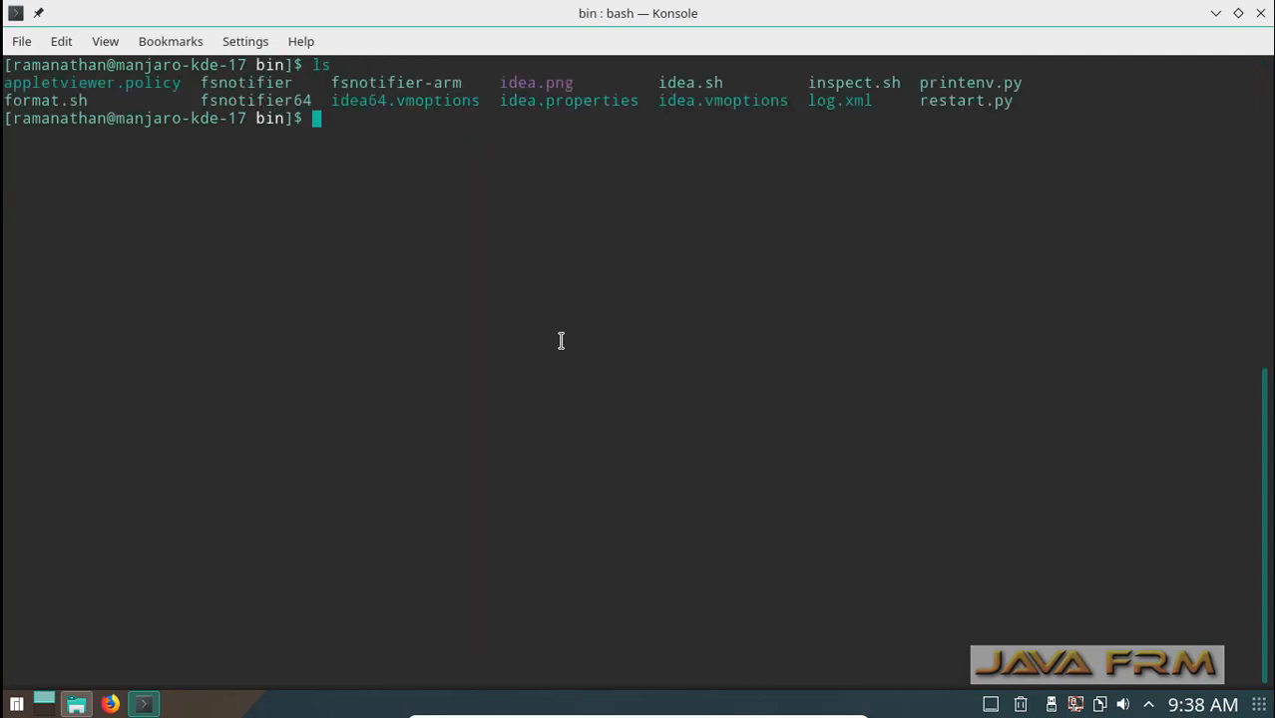
pyautogui.write('.')
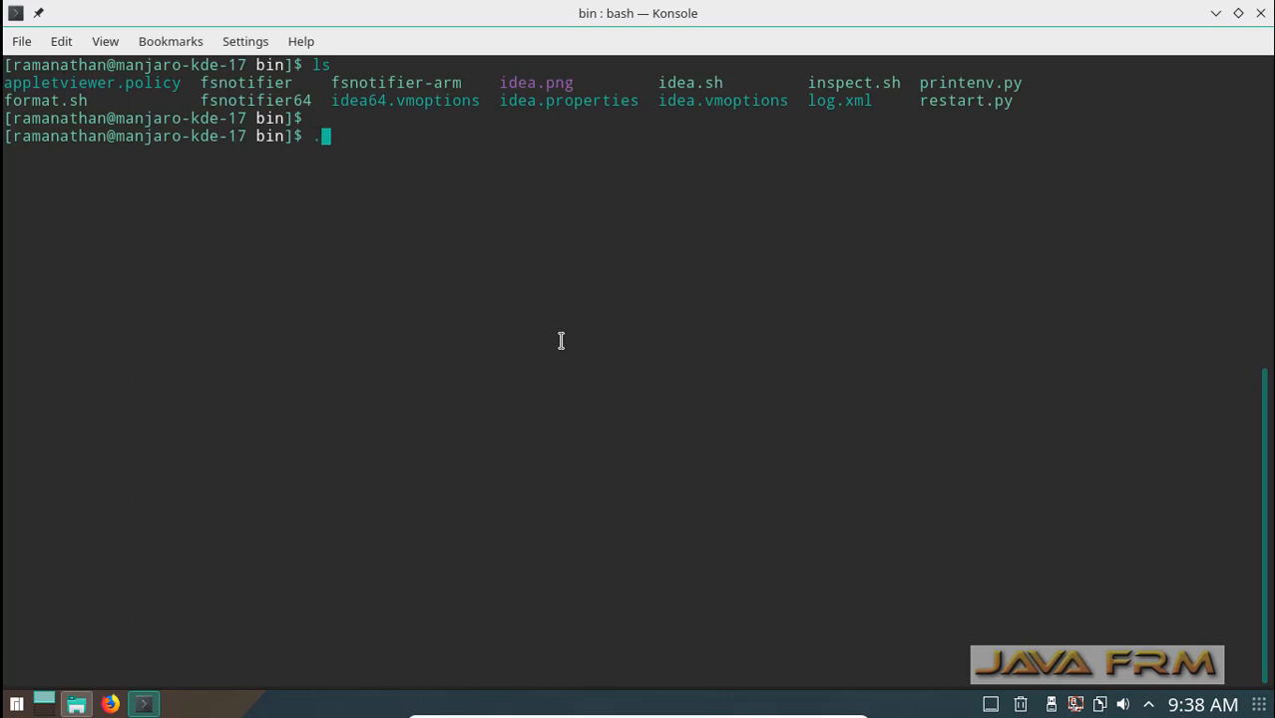
pyautogui.write('/idea.sh')
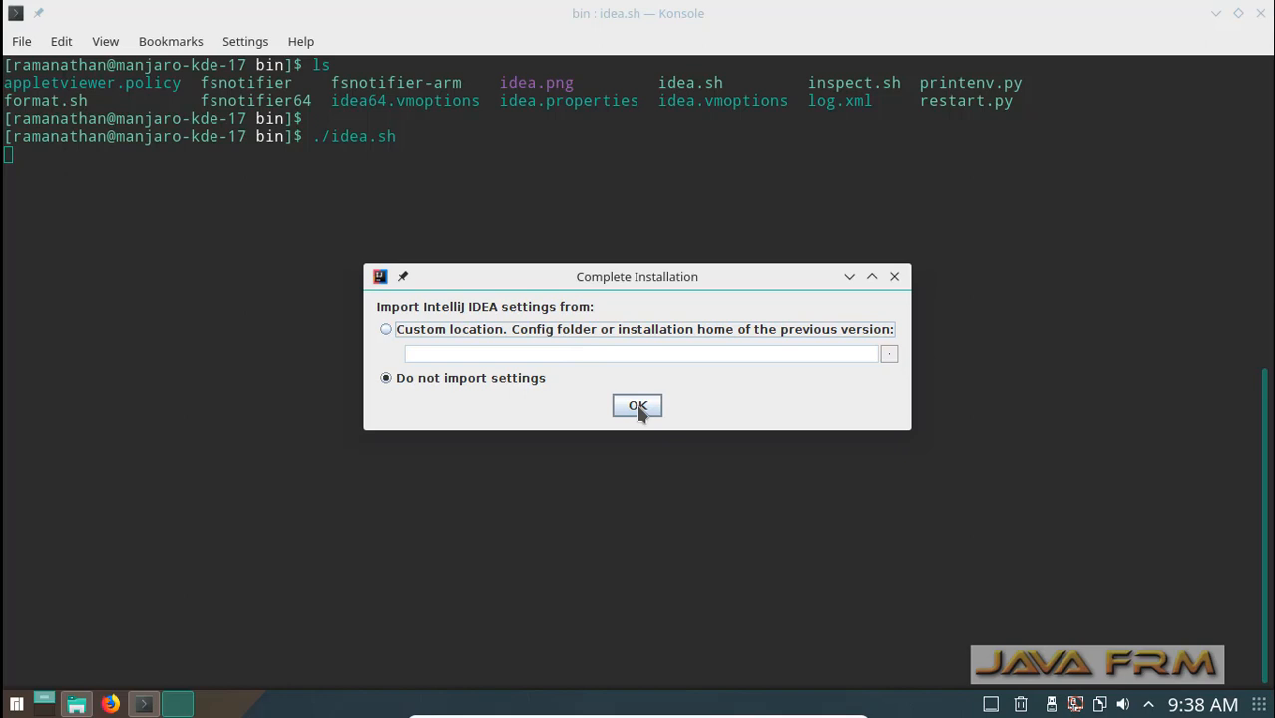
# Step: Skip importing settings and accept defaults for theme, desktop entry, launcher script and plugins
pyautogui.click(638, 405)
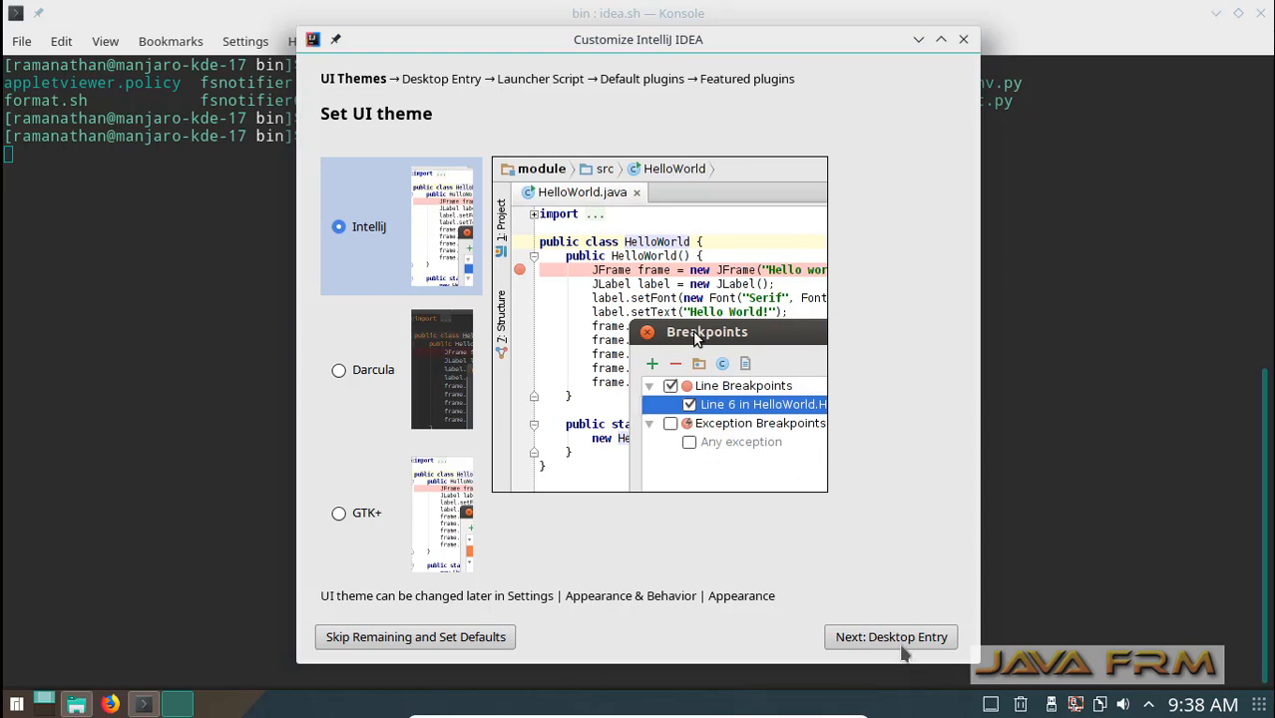
pyautogui.click(890, 636)
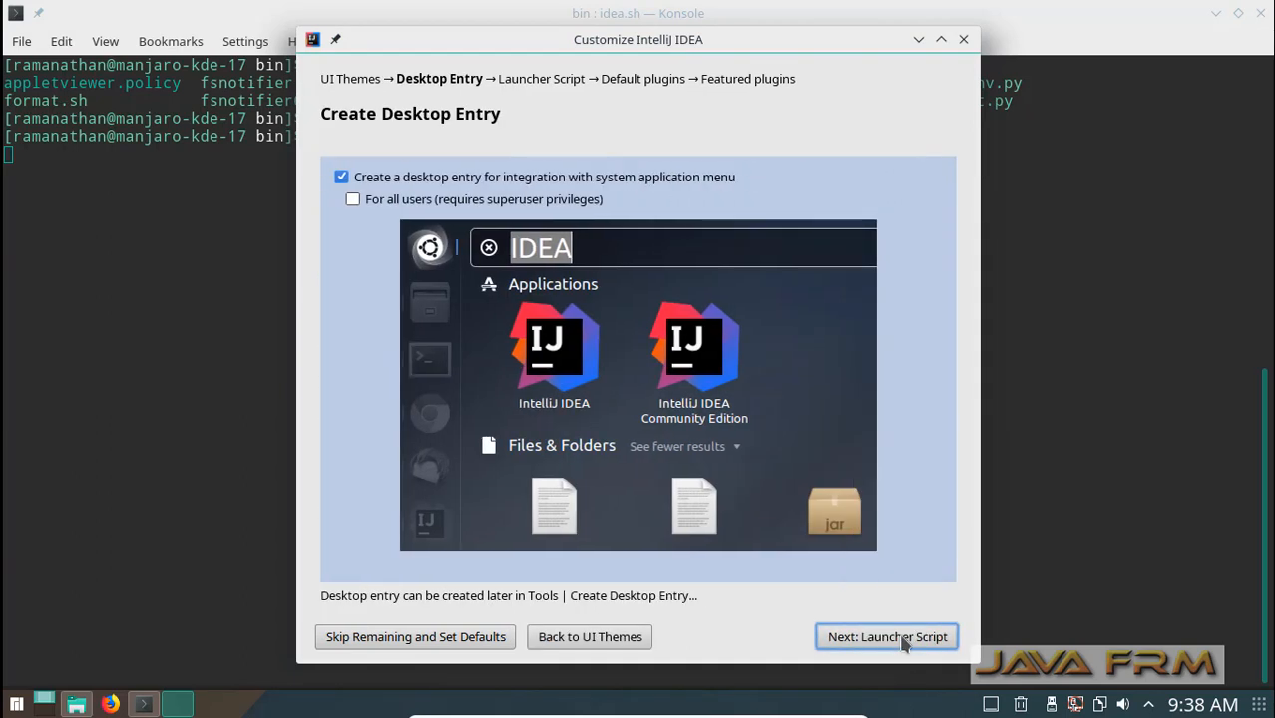
pyautogui.click(886, 636)
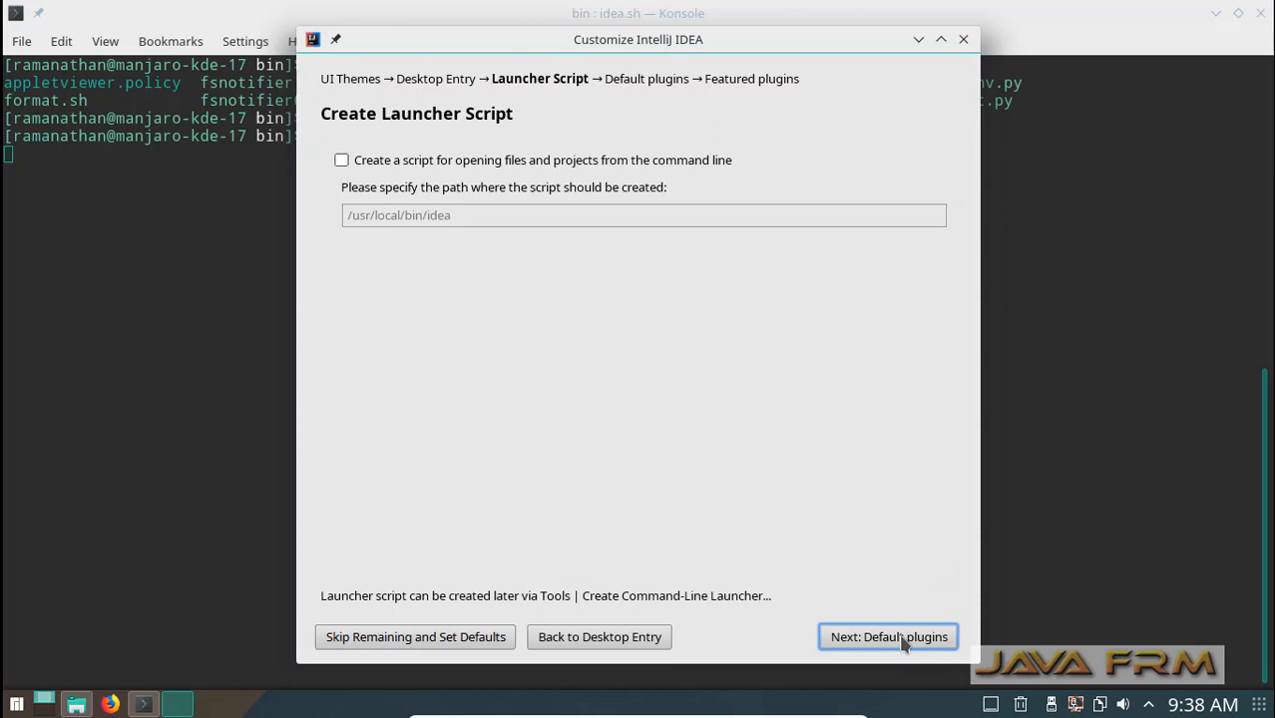
pyautogui.click(887, 636)
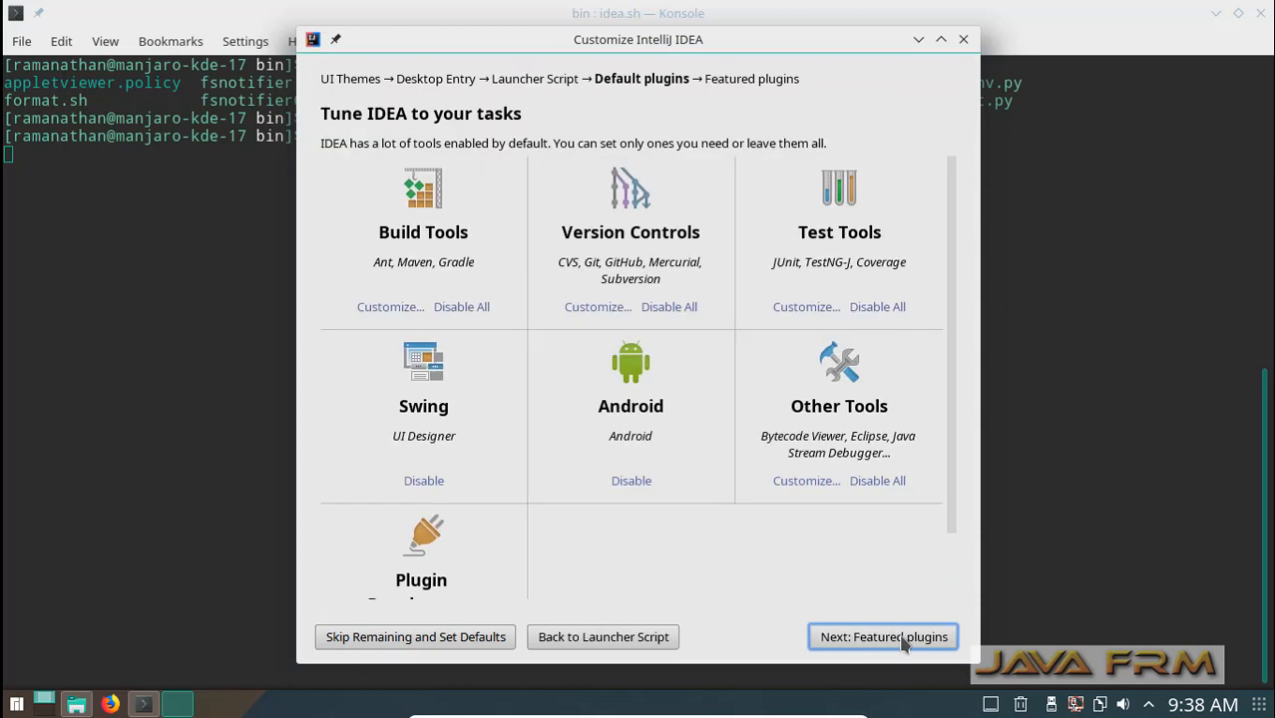
pyautogui.click(883, 637)
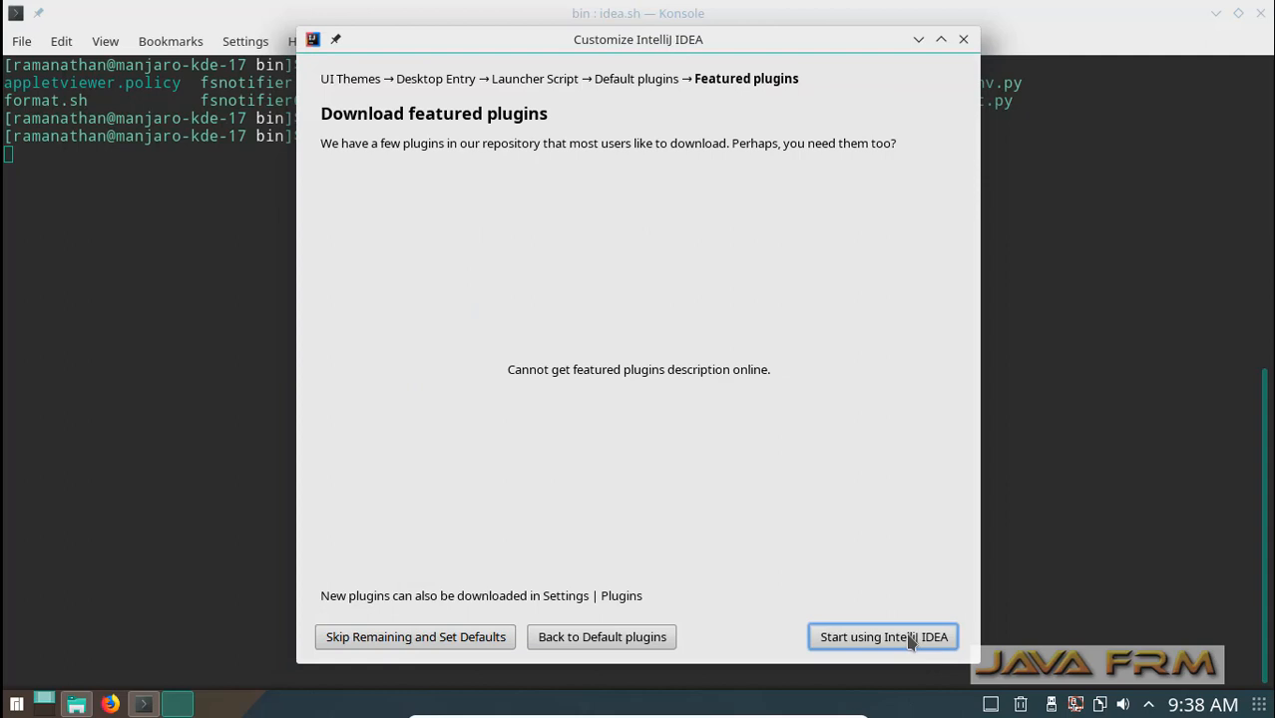
pyautogui.click(883, 637)
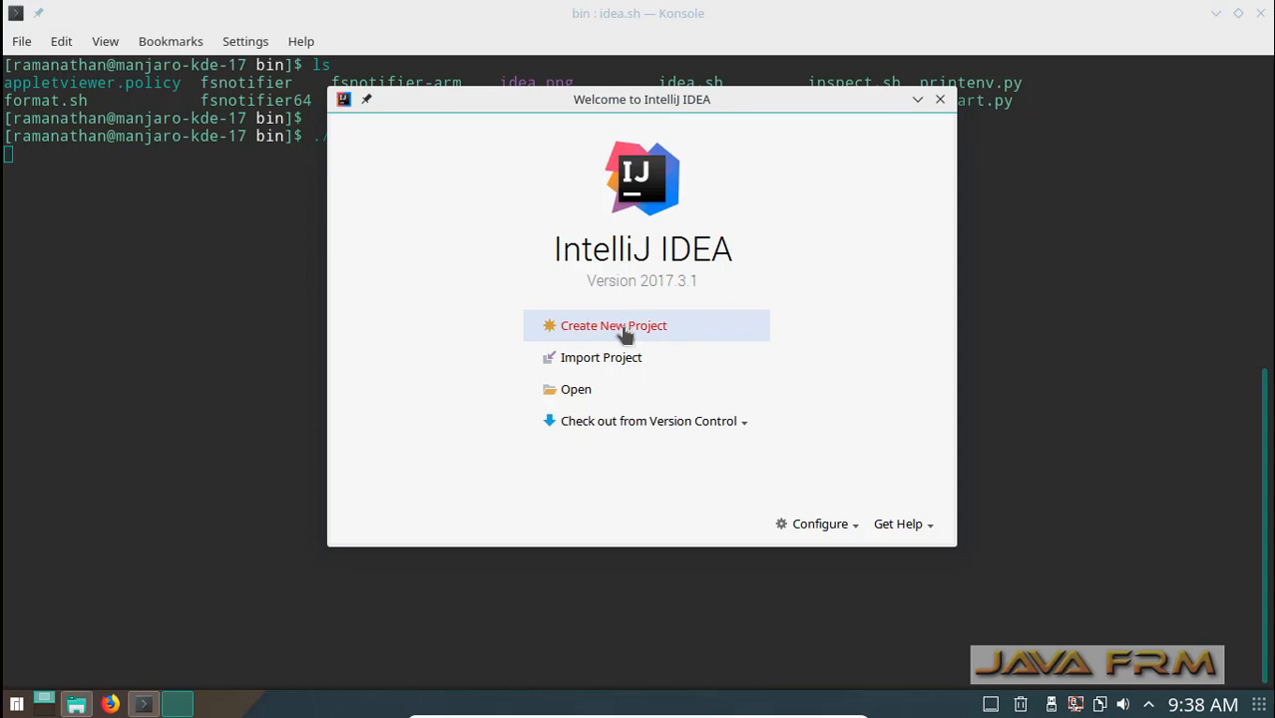
# Step: Start a new Java 1.8 project from the Command Line App template
pyautogui.click(613, 326)
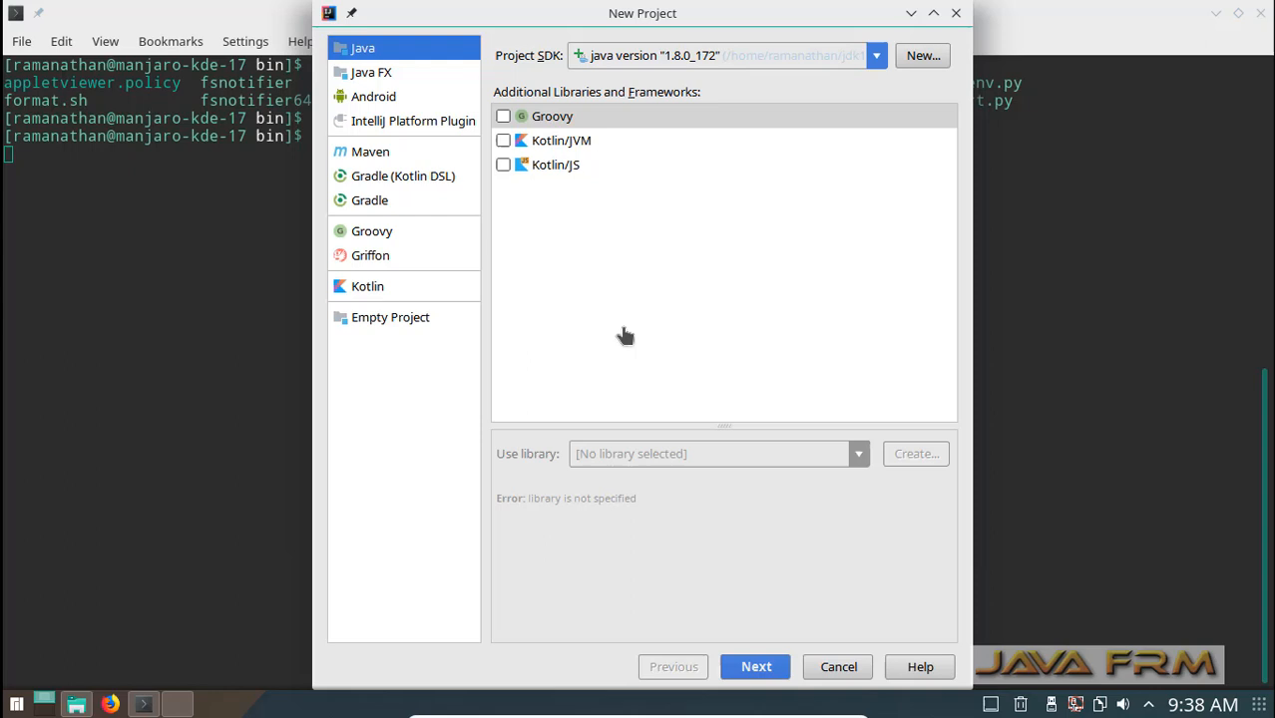
pyautogui.moveTo(763, 95)
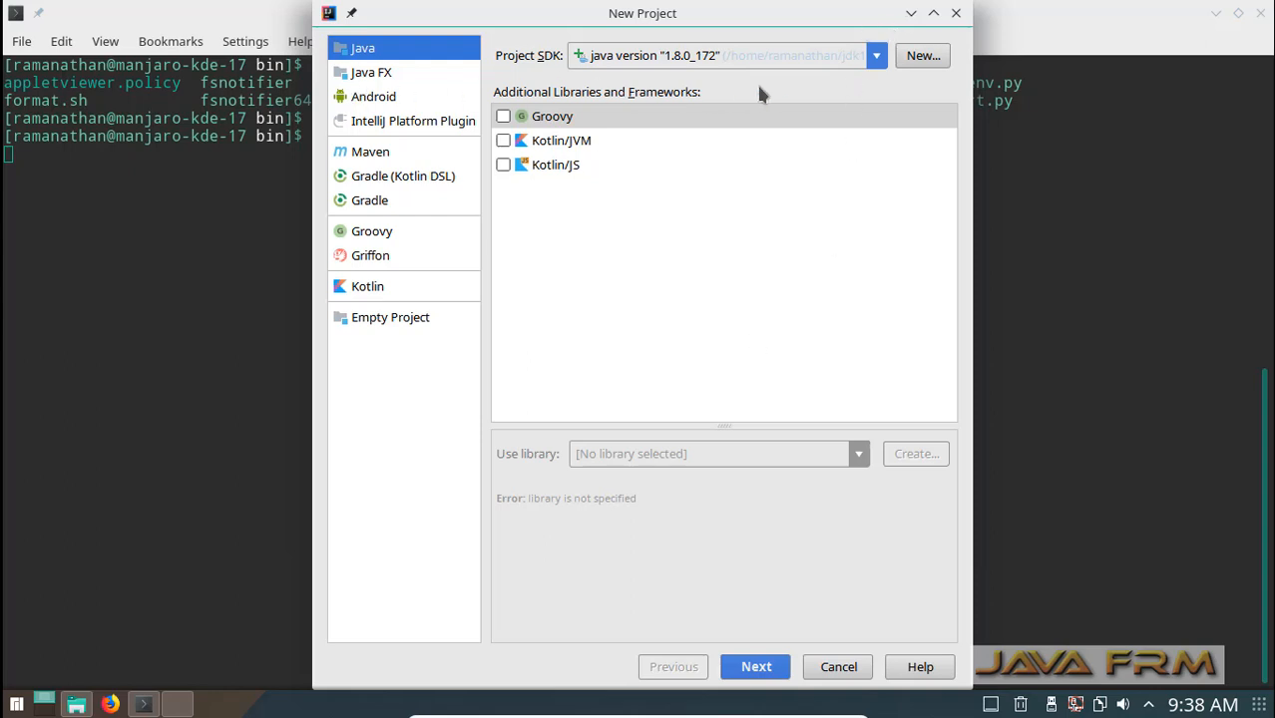
pyautogui.moveTo(812, 92)
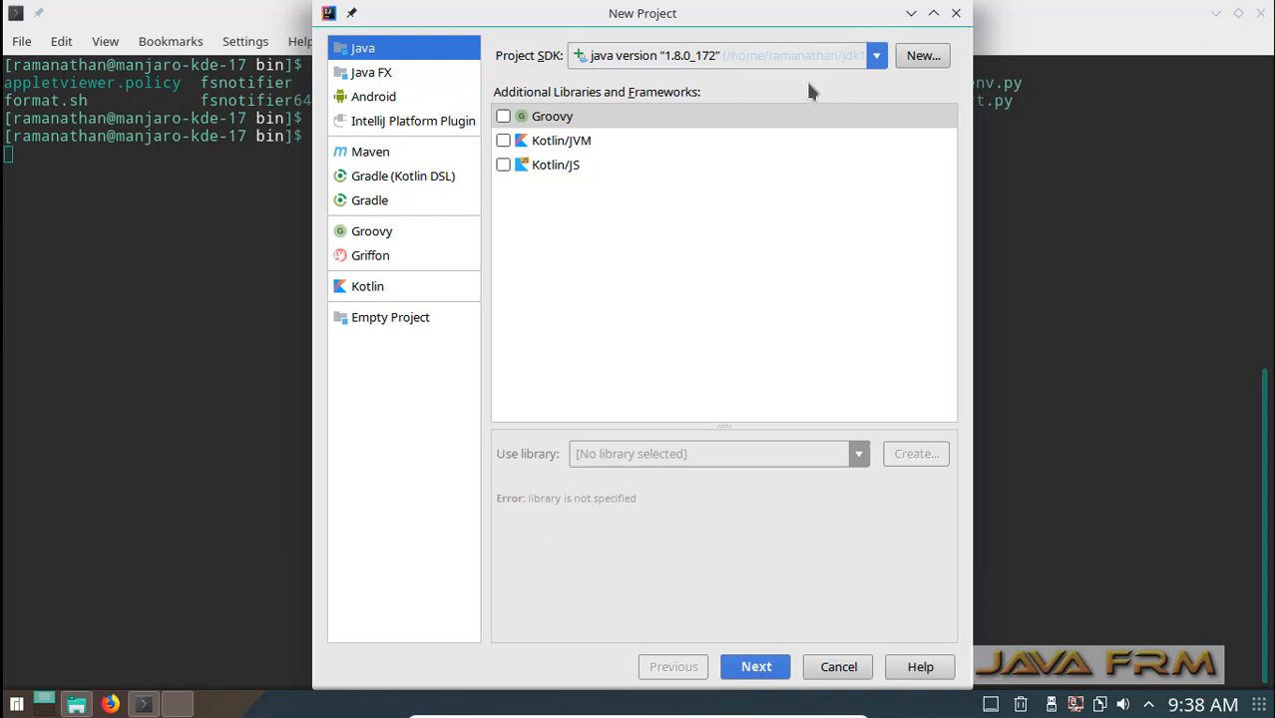
pyautogui.moveTo(788, 461)
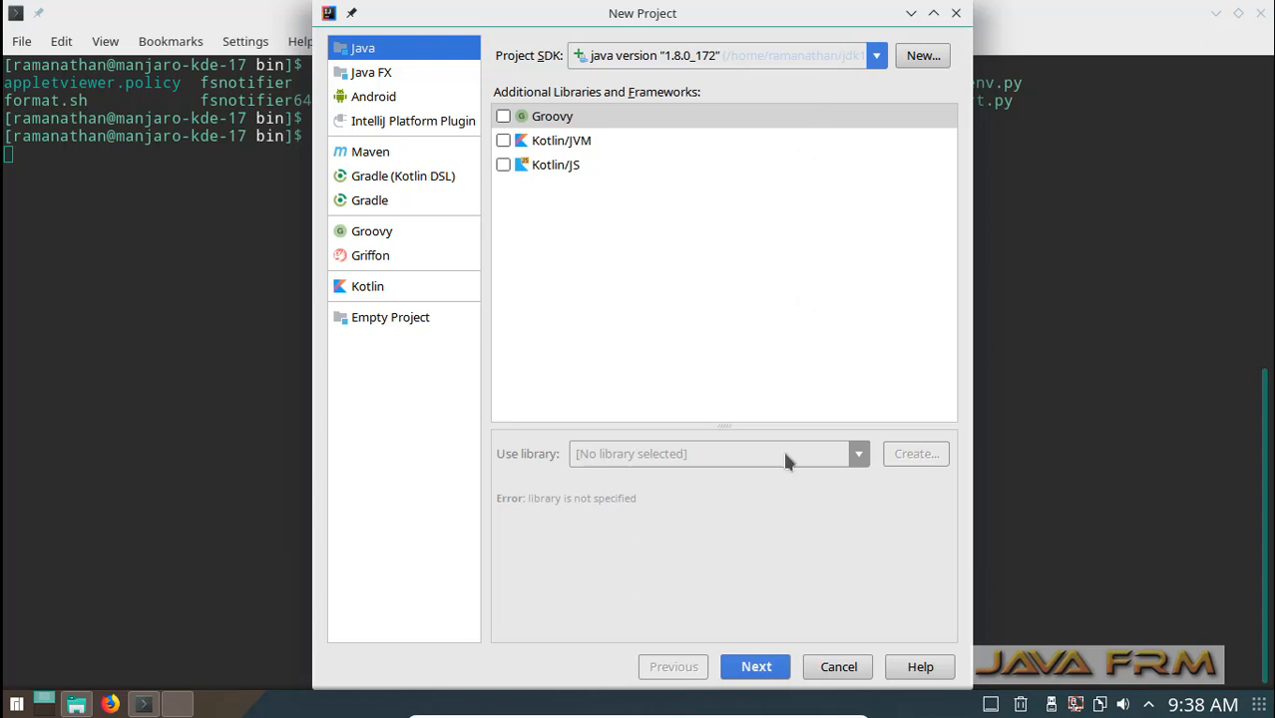
pyautogui.click(756, 666)
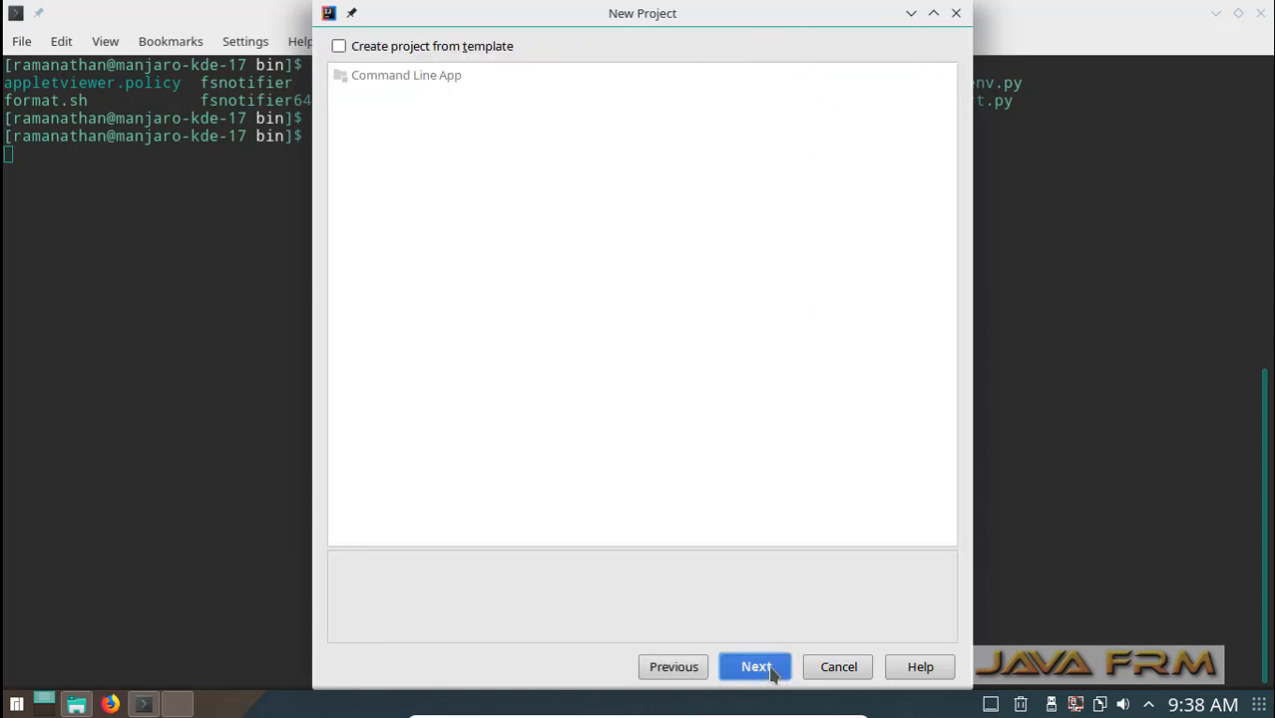
pyautogui.click(338, 46)
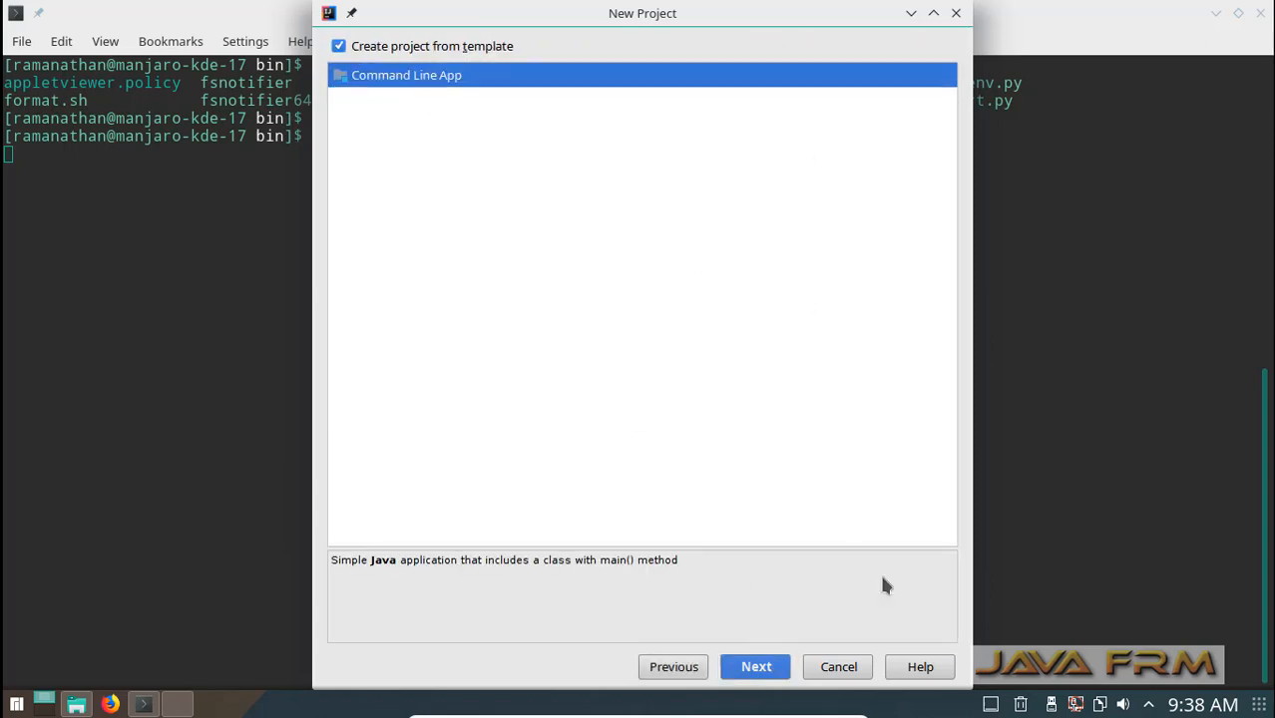
pyautogui.click(755, 666)
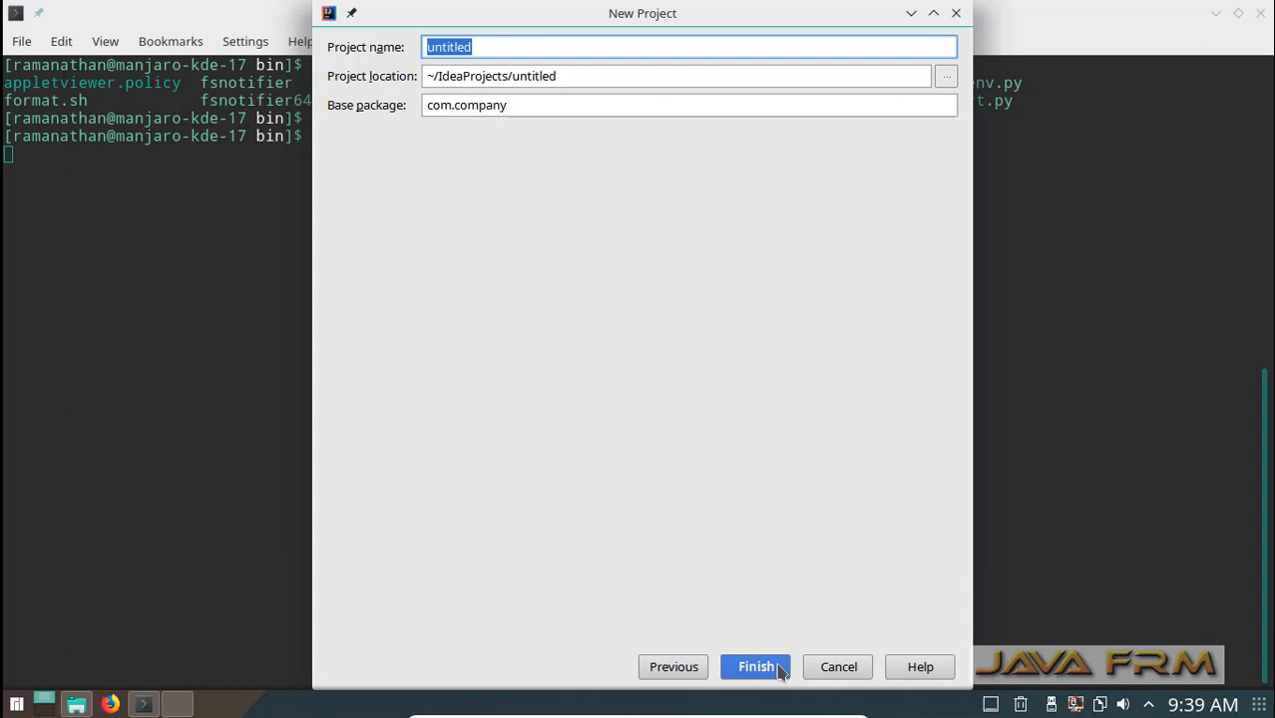
# Step: Name the project Demo with base package com.javafrm and finish
pyautogui.write('Demo')
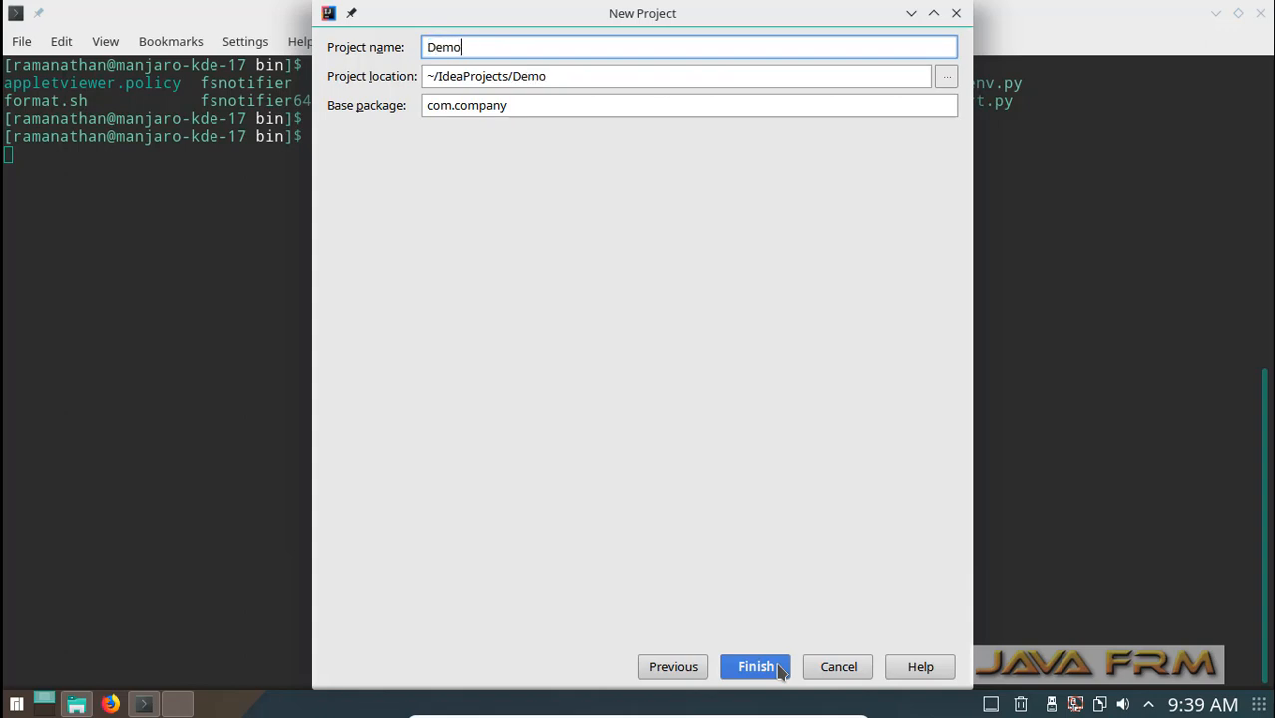
pyautogui.doubleClick(482, 105)
pyautogui.write('com.javafr')
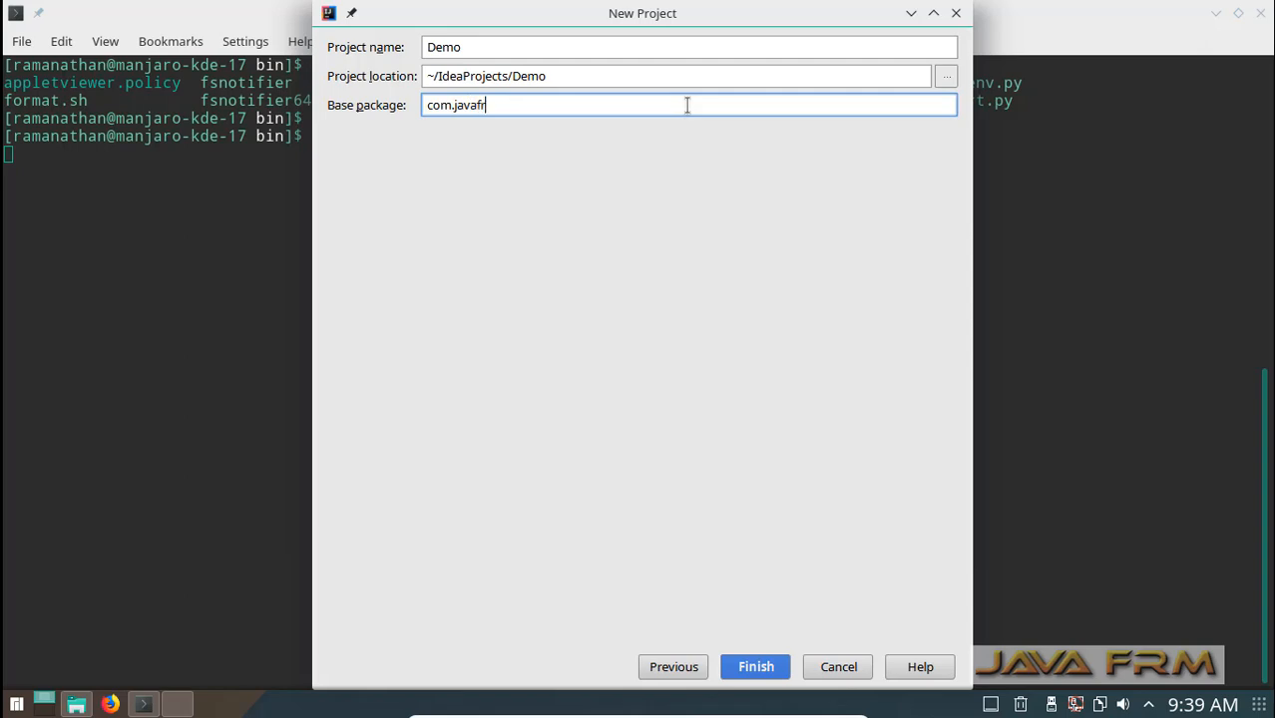
pyautogui.write('m')
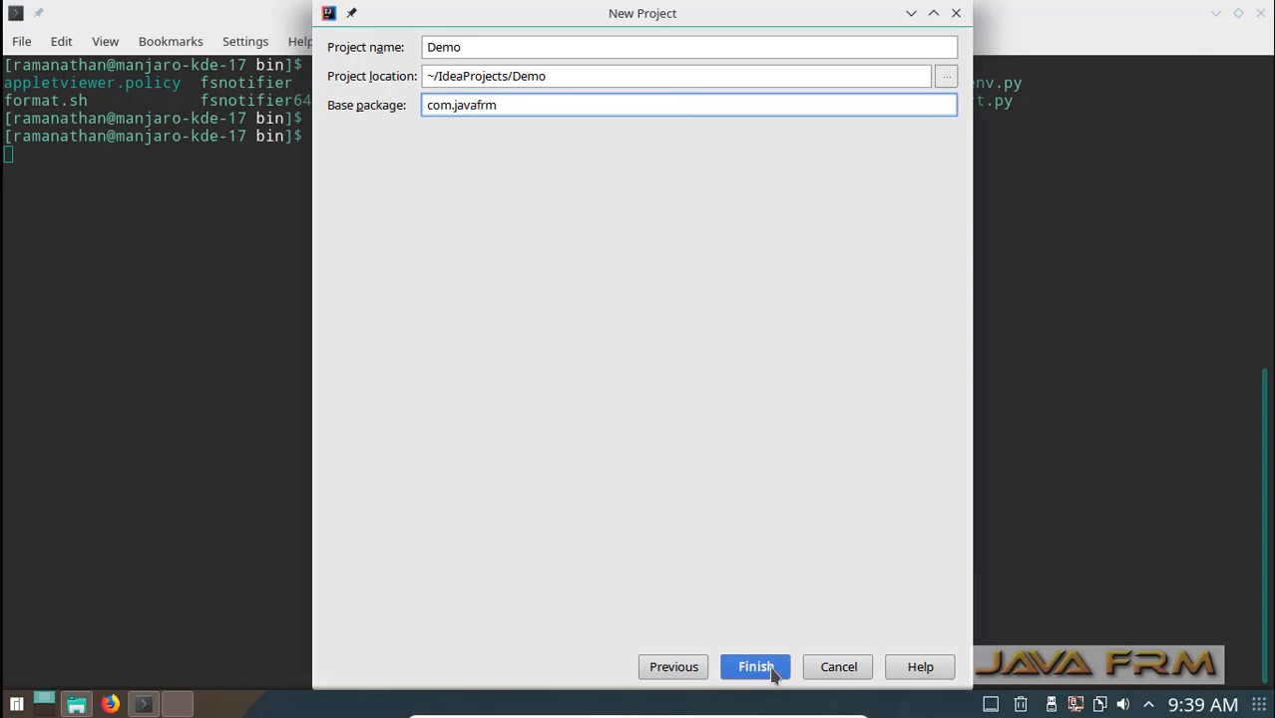
pyautogui.click(756, 666)
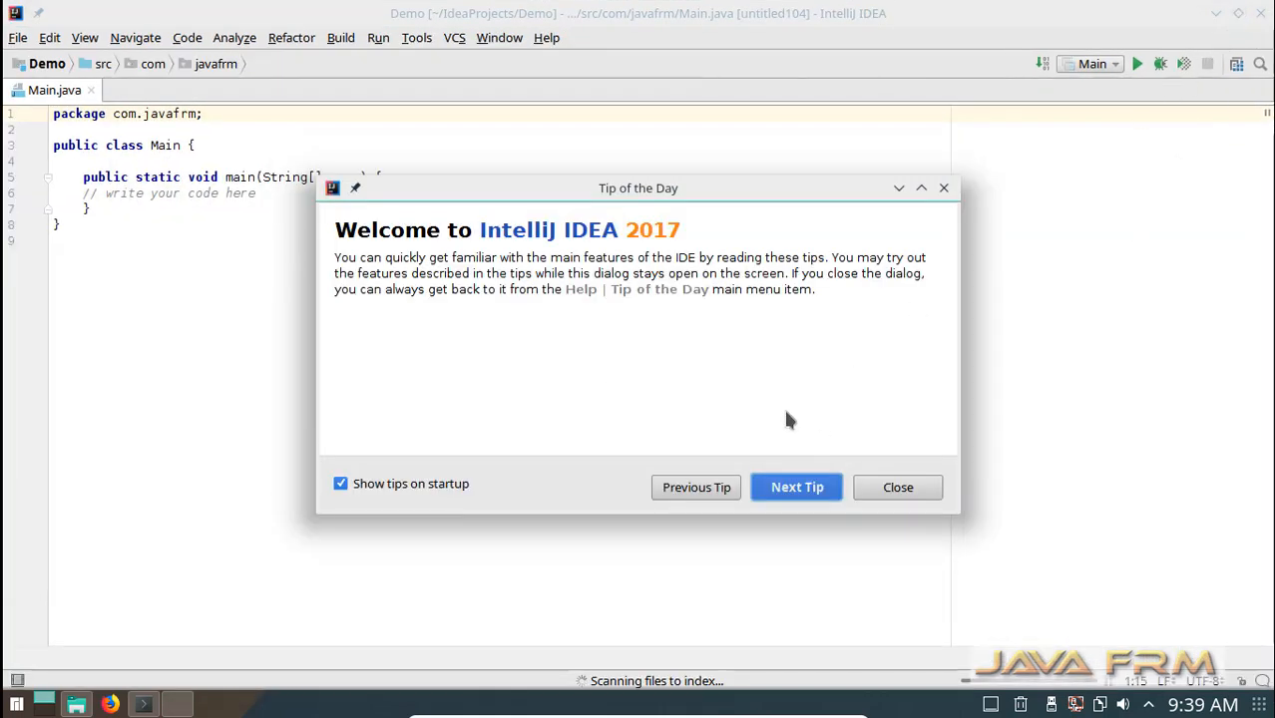
pyautogui.moveTo(886, 438)
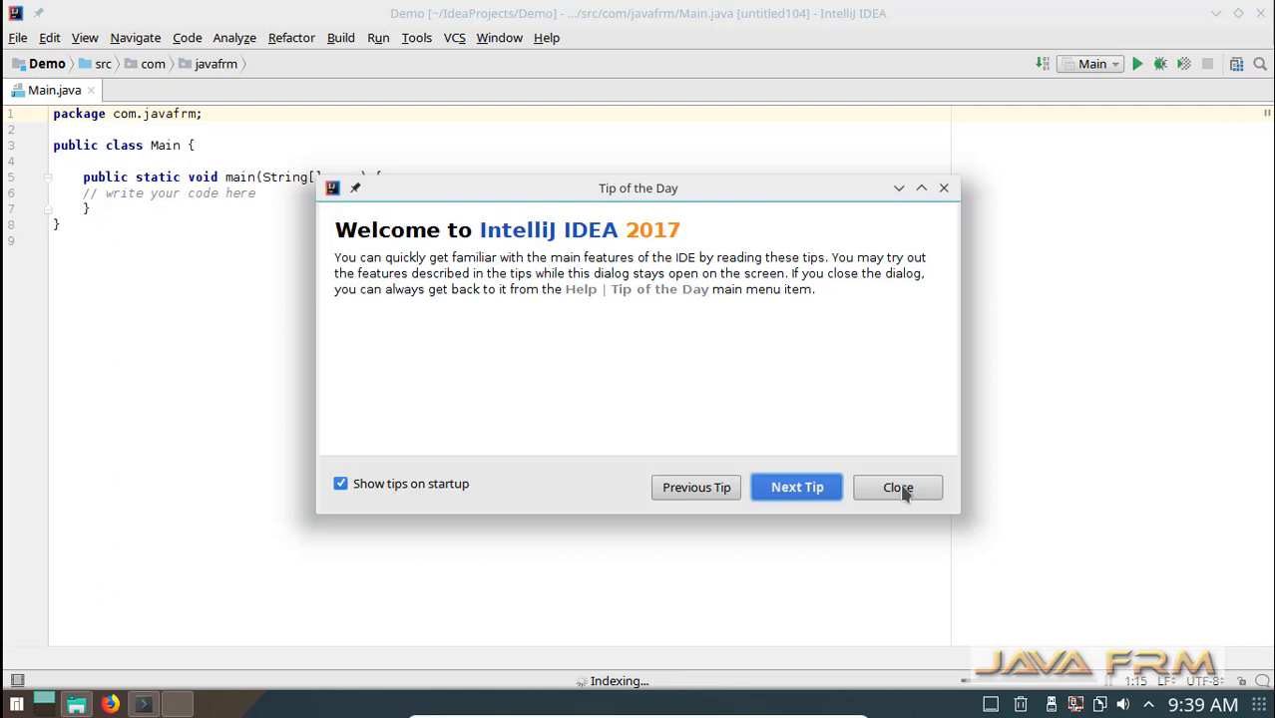
# Step: Close the Tip of the Day dialog once the Demo project has loaded
pyautogui.click(897, 487)
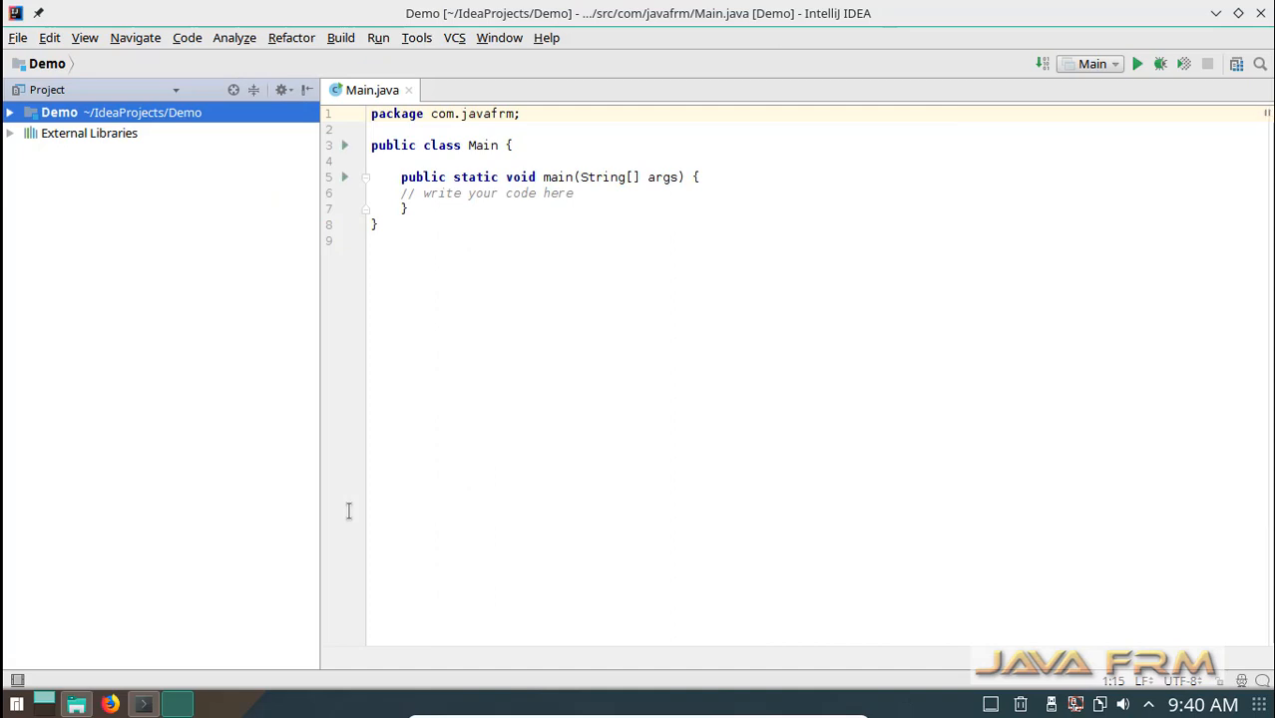
# Step: Expand External Libraries and the Demo node, then place the caret after main()'s comment
pyautogui.doubleClick(486, 113)
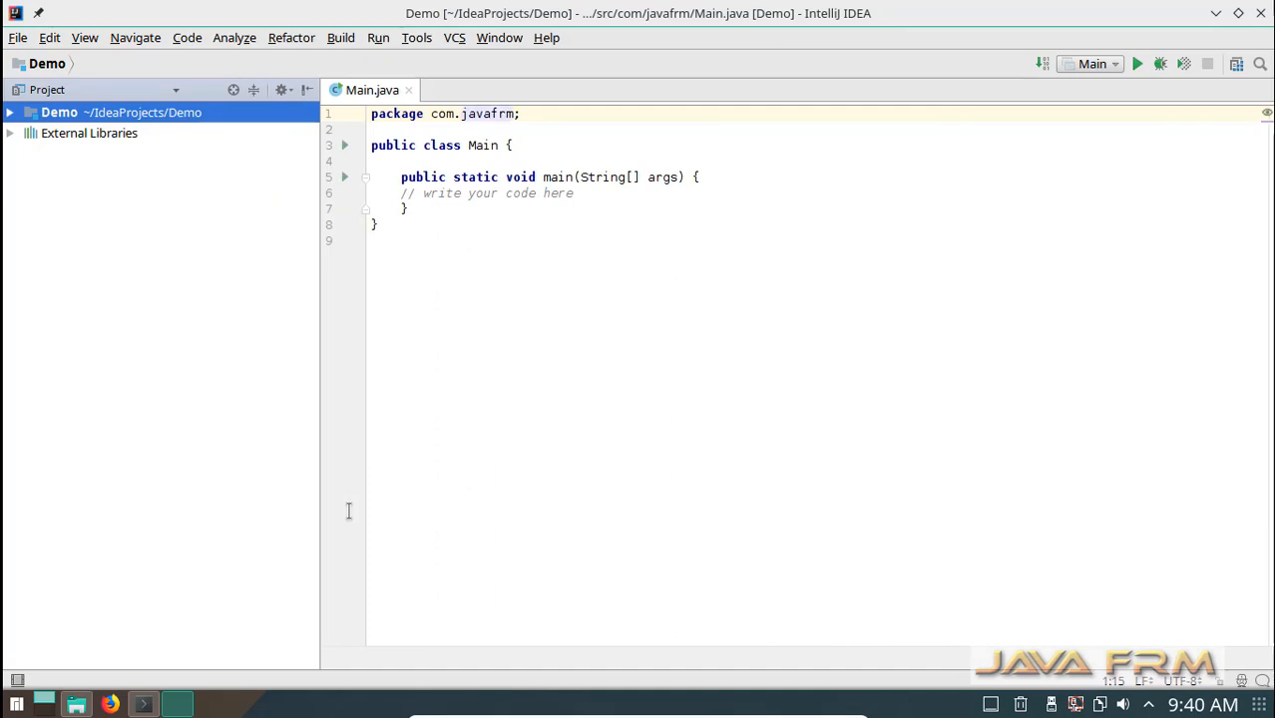
pyautogui.moveTo(57, 166)
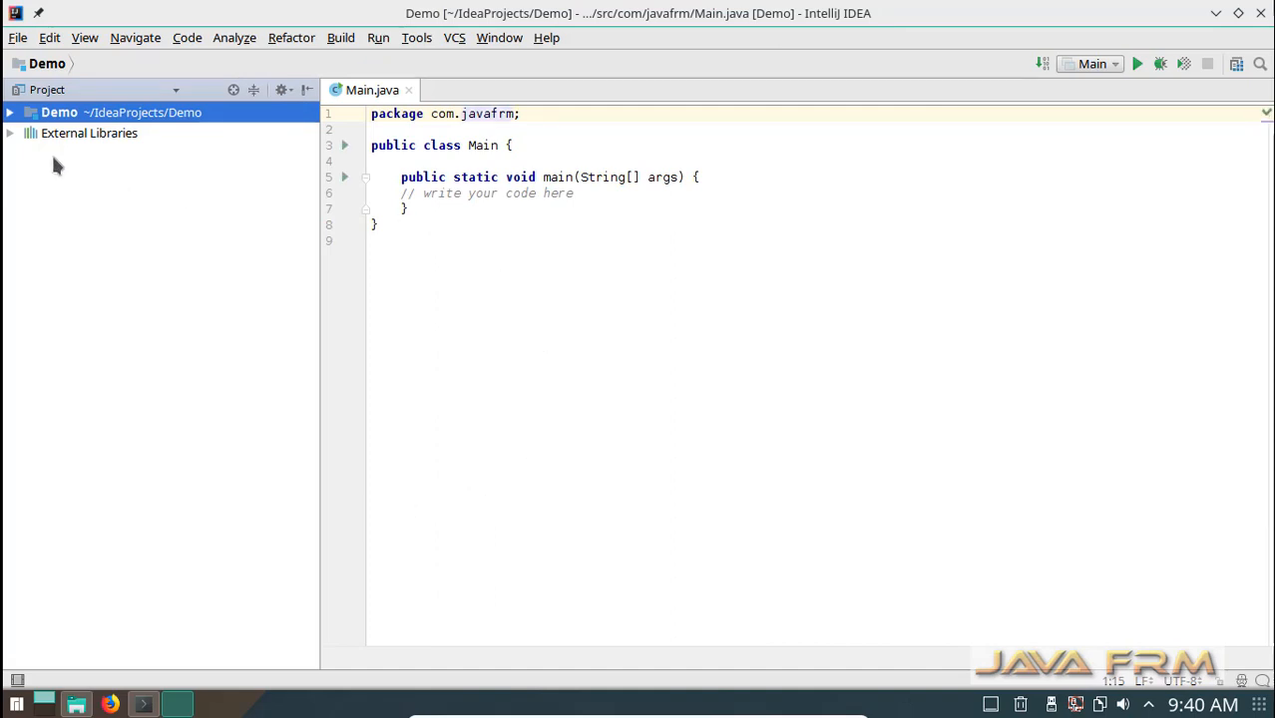
pyautogui.click(10, 132)
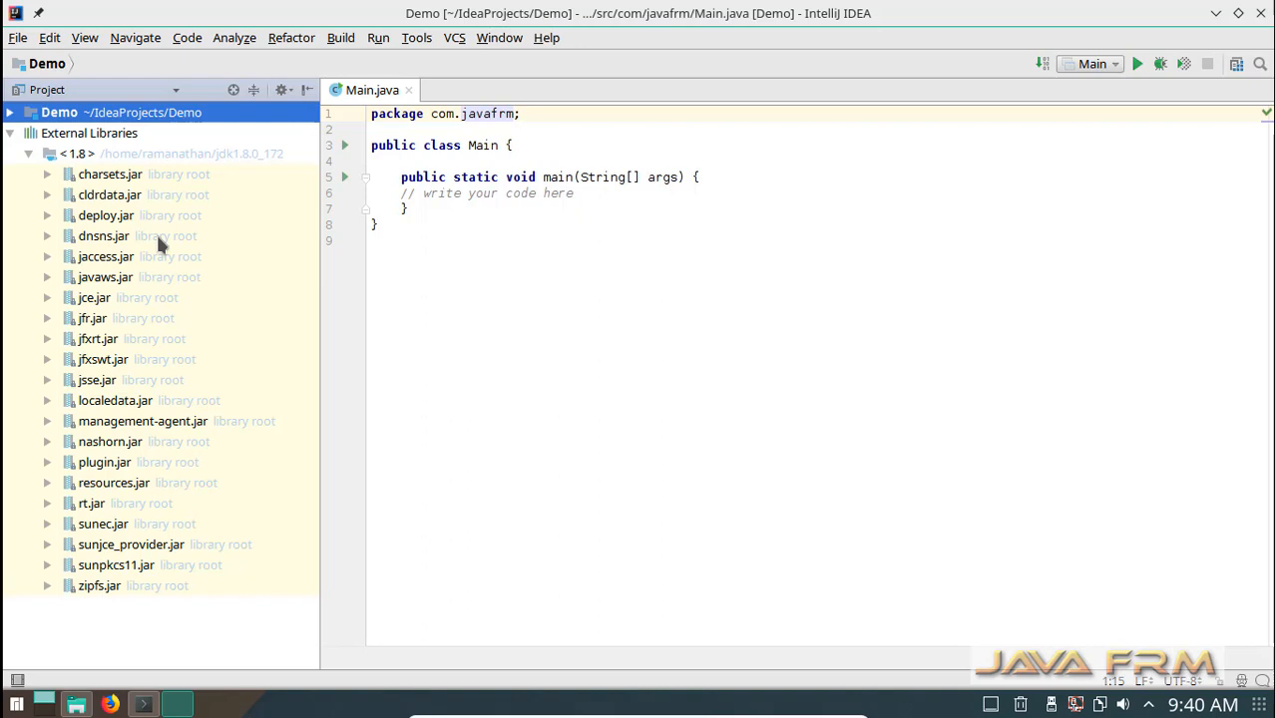
pyautogui.click(10, 112)
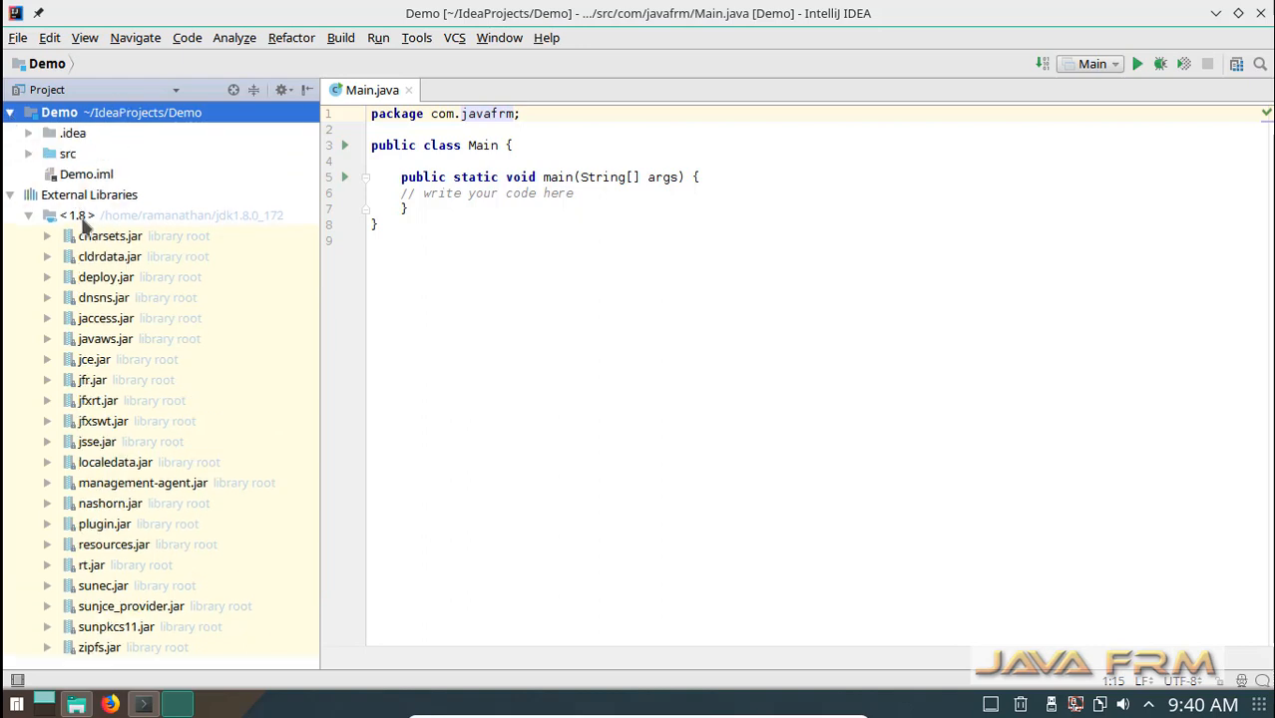
pyautogui.click(575, 193)
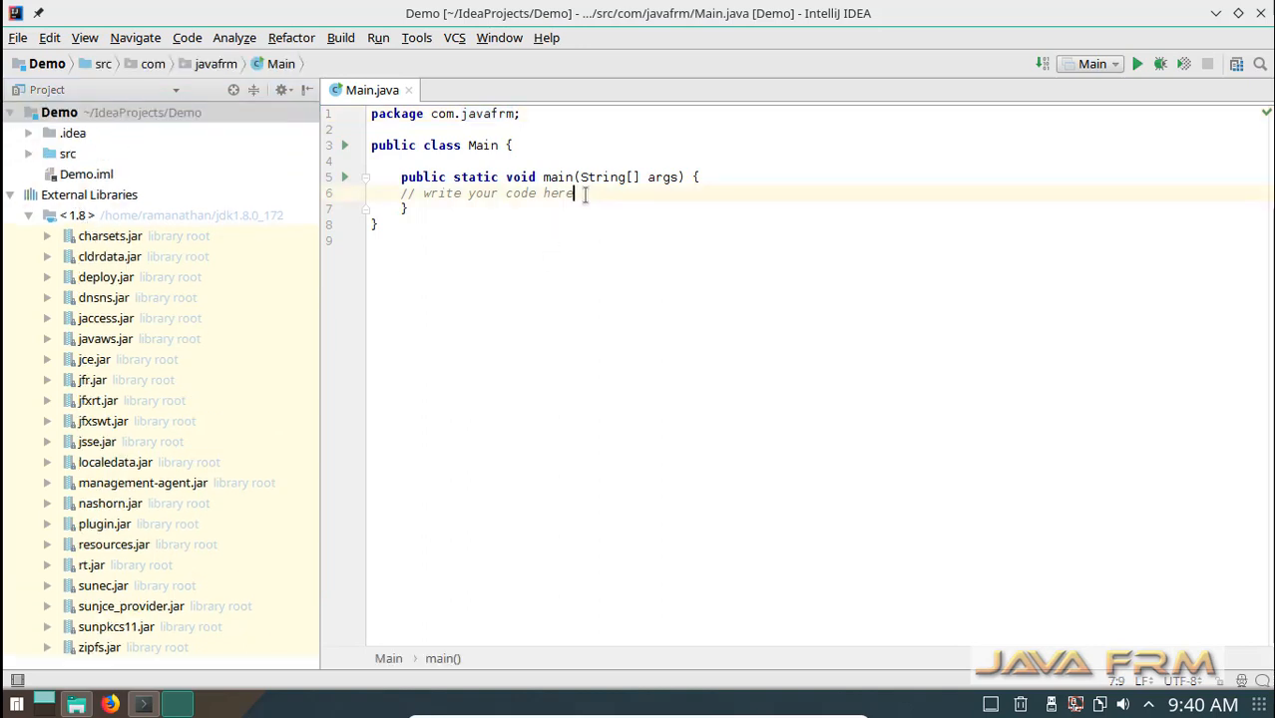
# Step: Add System.out.println("Welcome to IntelliJ IDEA 2017 Community in Manjaro Linux 17.1"); below the comment
pyautogui.write('System')
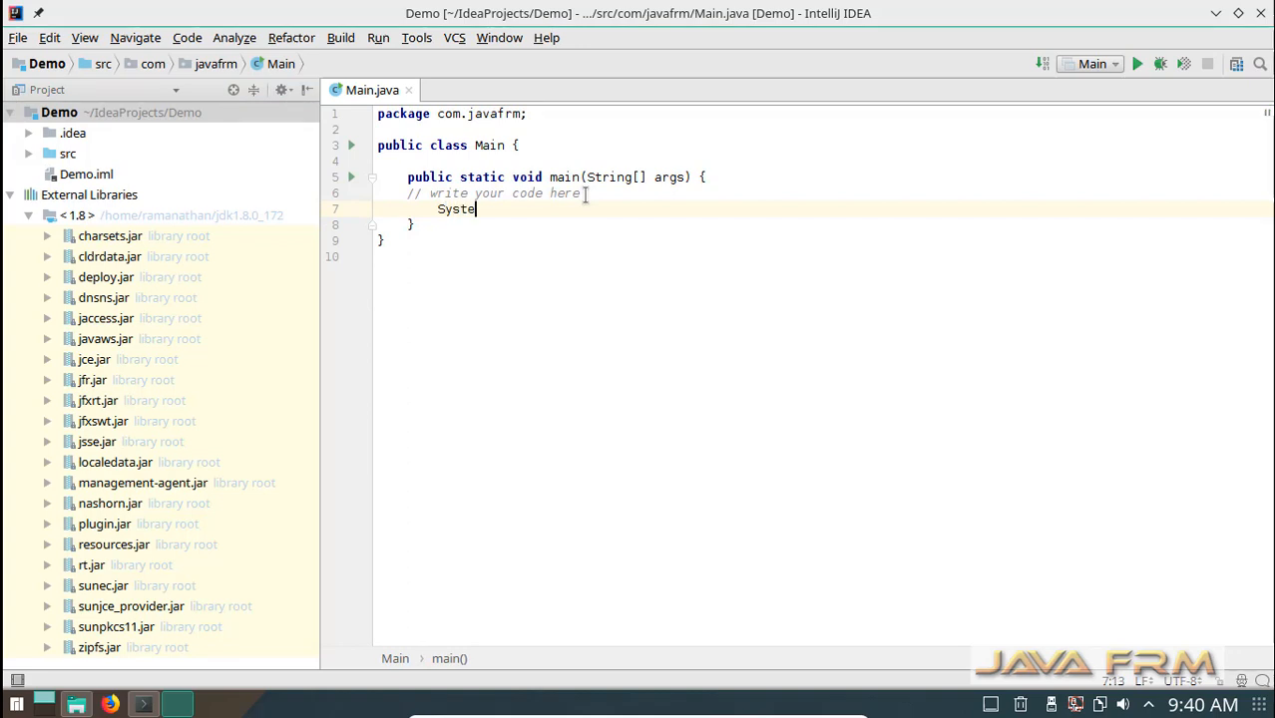
pyautogui.write('.ou')
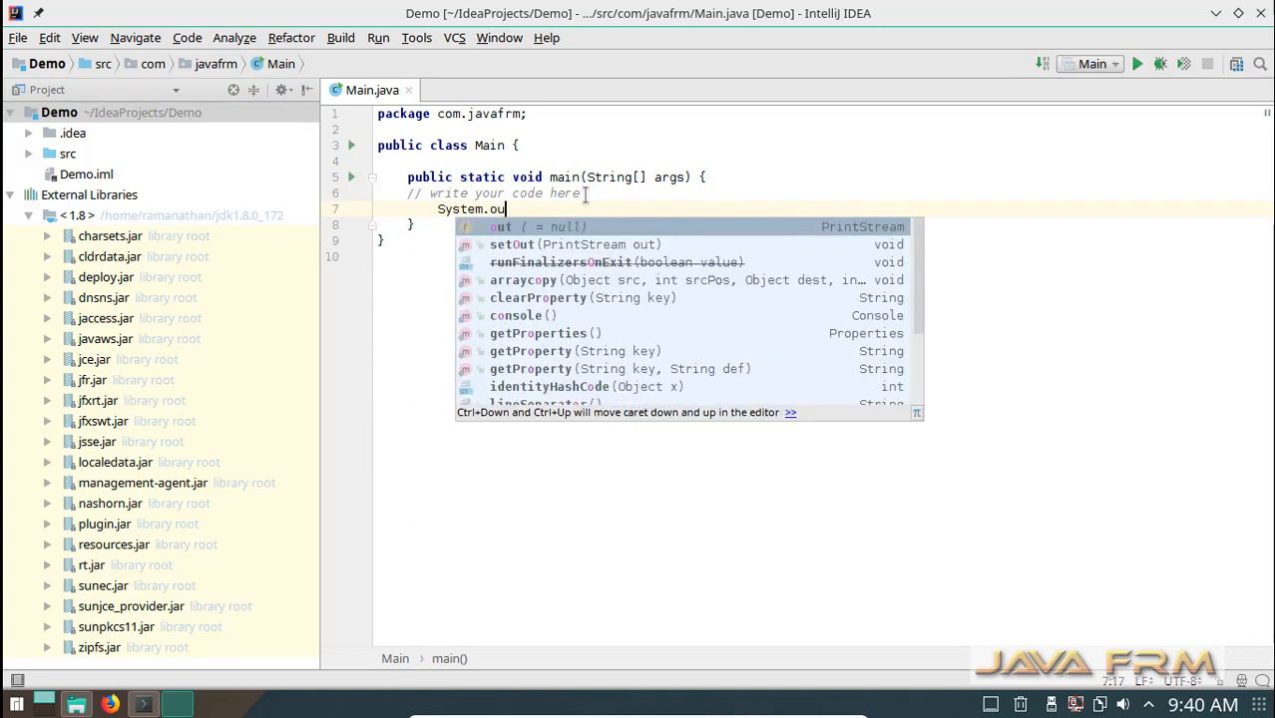
pyautogui.write('t.prin')
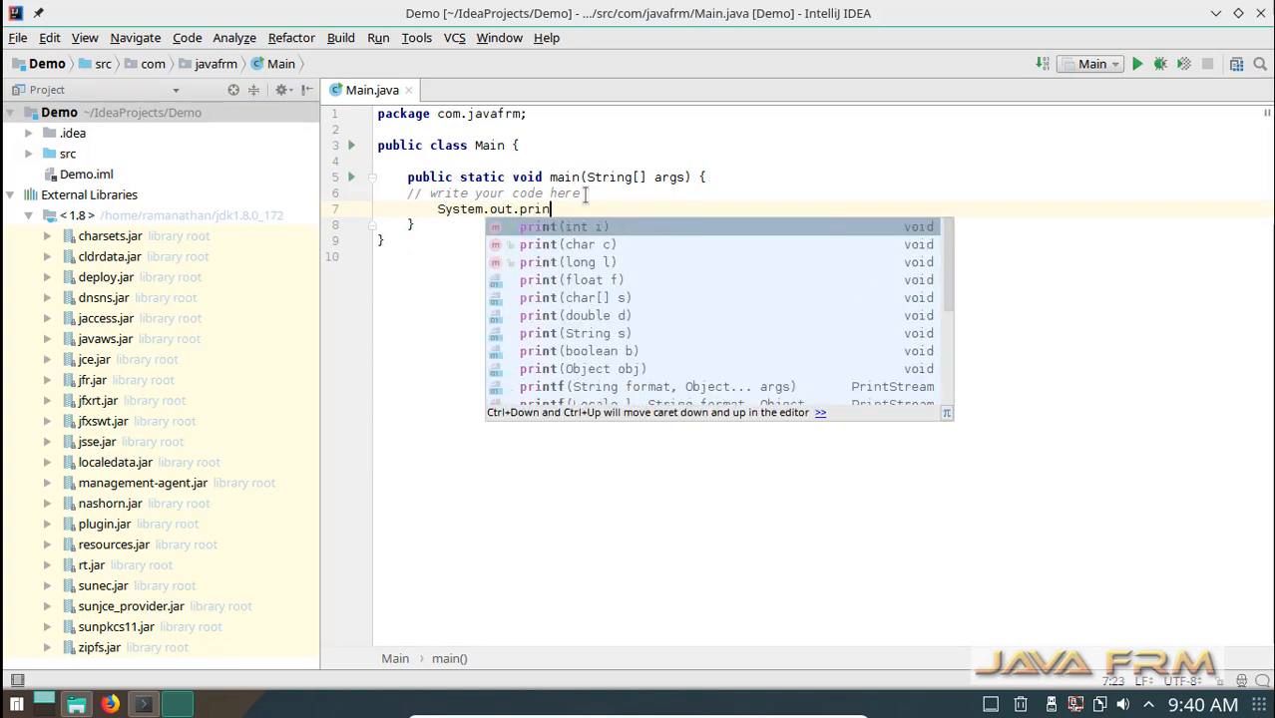
pyautogui.write('ln')
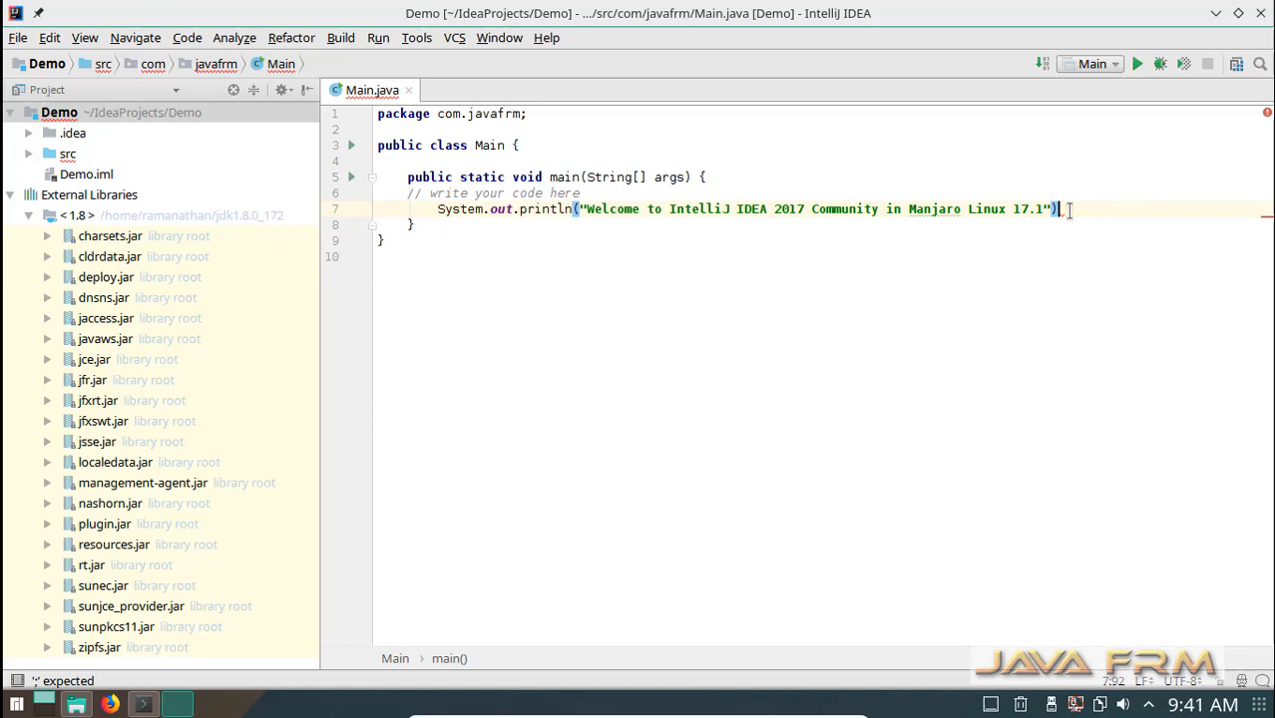
pyautogui.write(';')
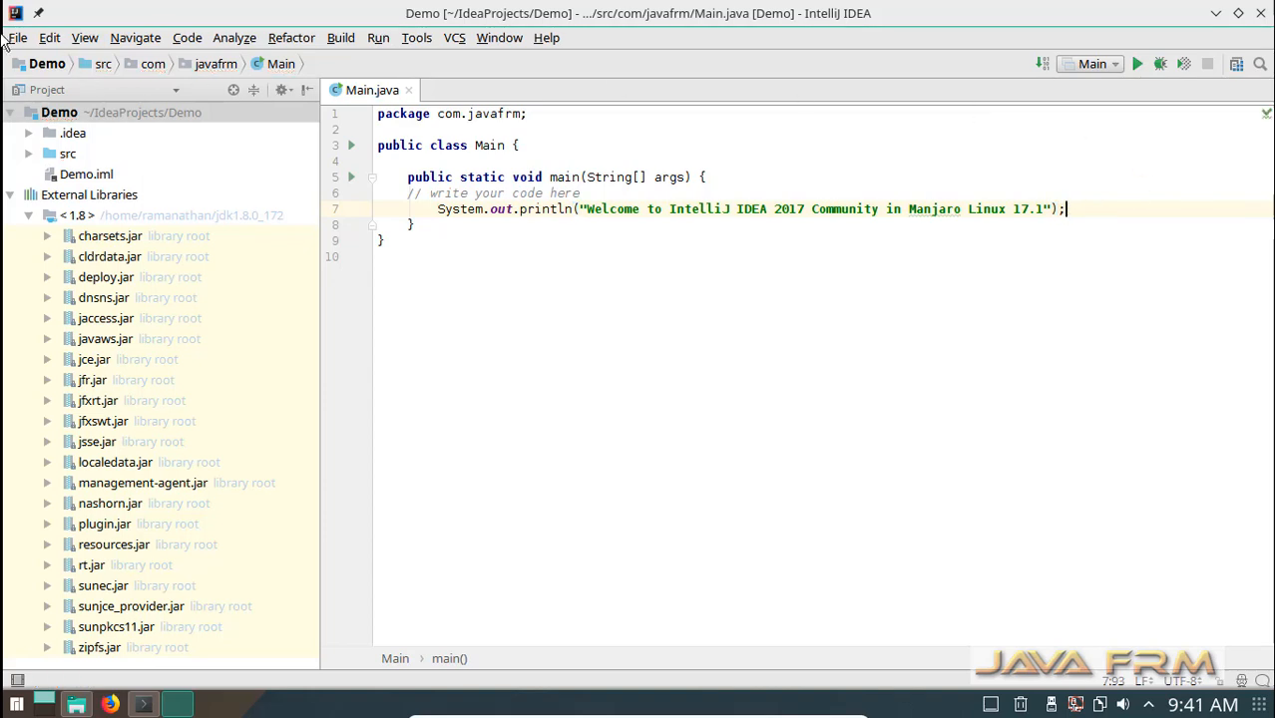
pyautogui.click(17, 37)
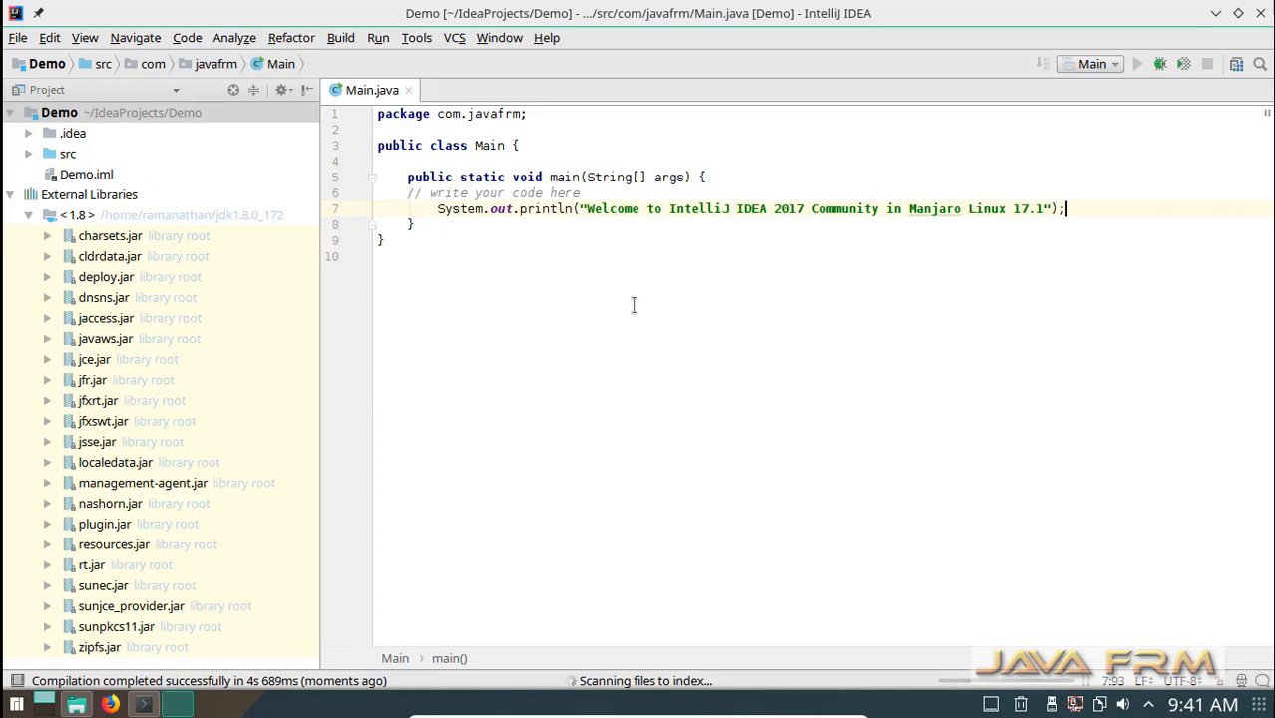
# Step: Run Main and select the printed welcome line in the Run output
pyautogui.click(1137, 63)
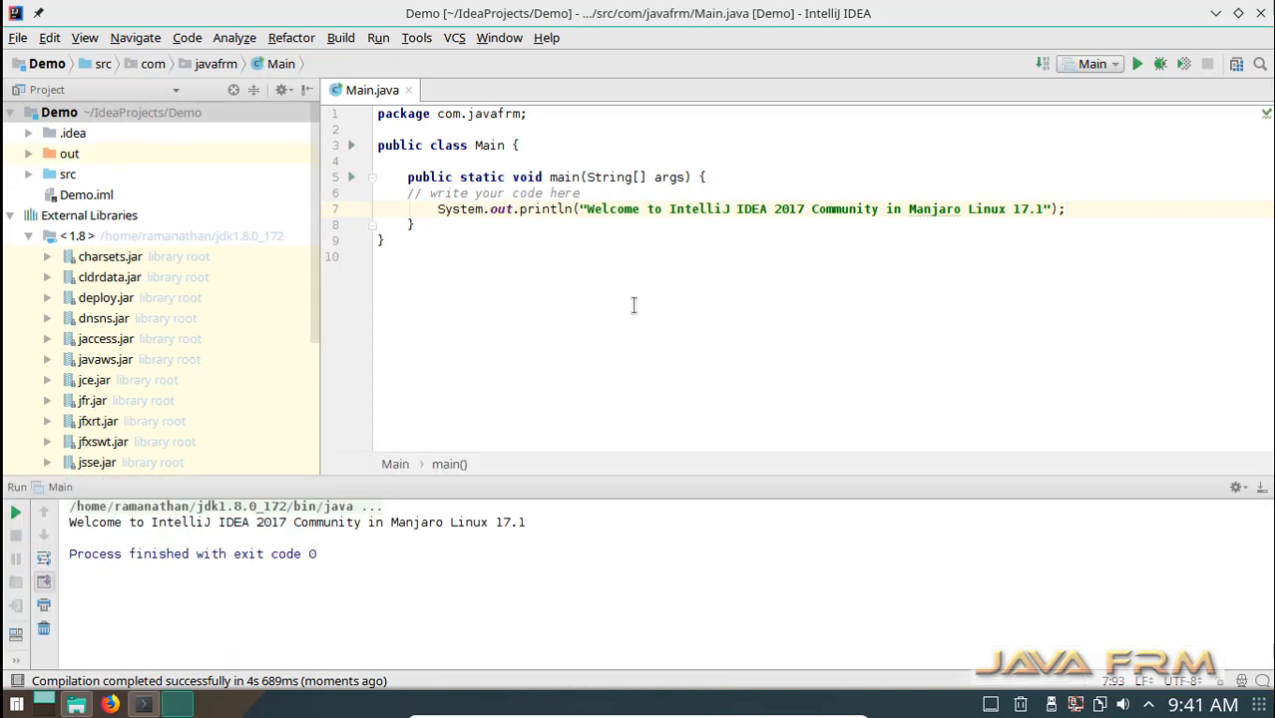
pyautogui.moveTo(535, 522)
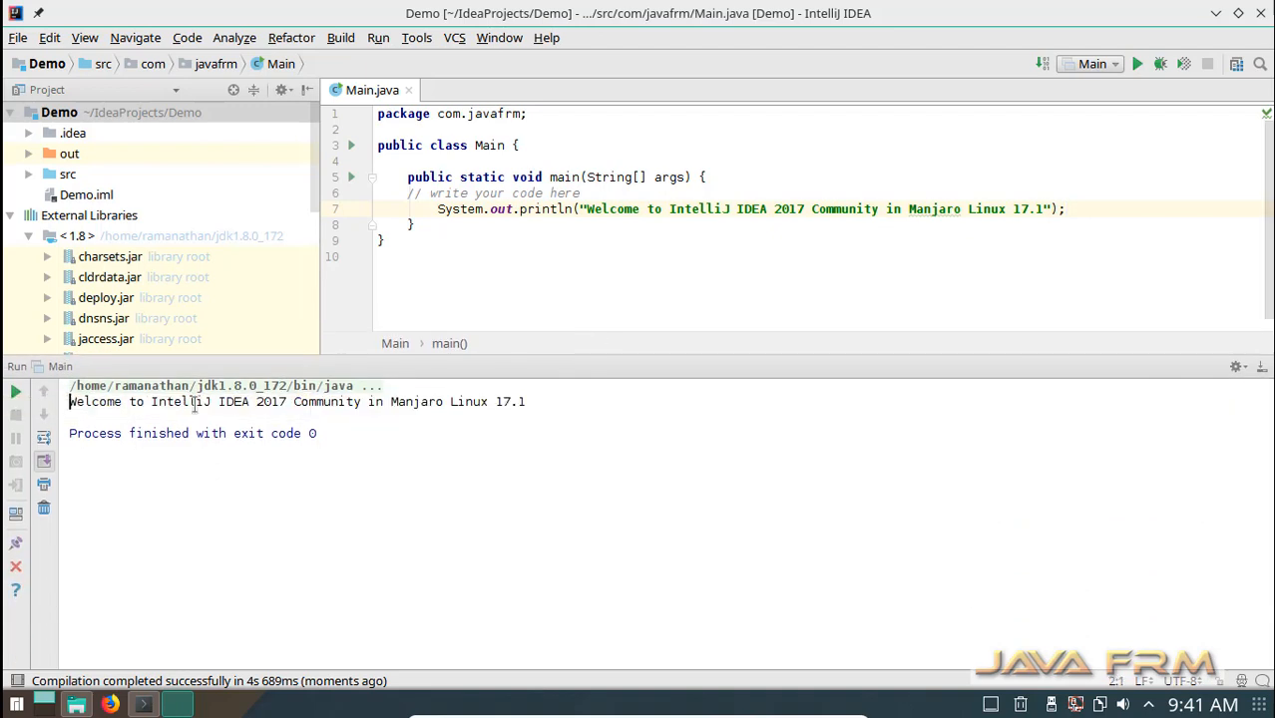
pyautogui.tripleClick(297, 401)
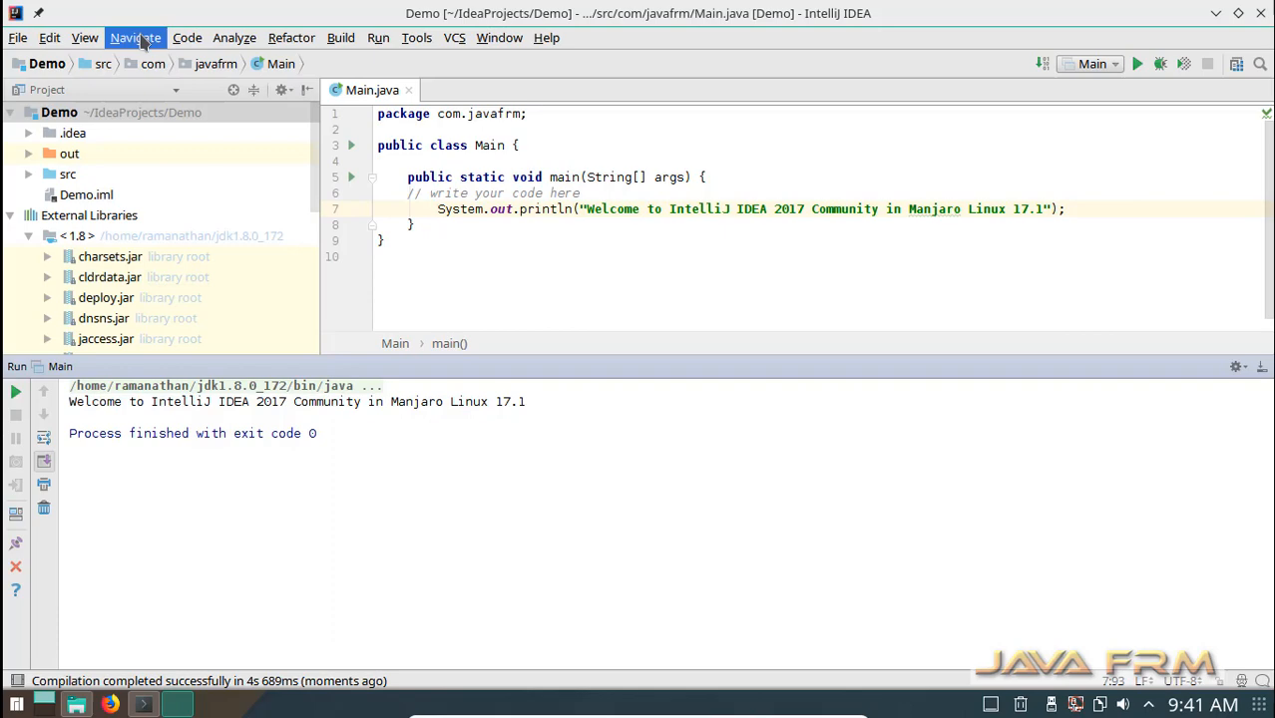
pyautogui.click(292, 37)
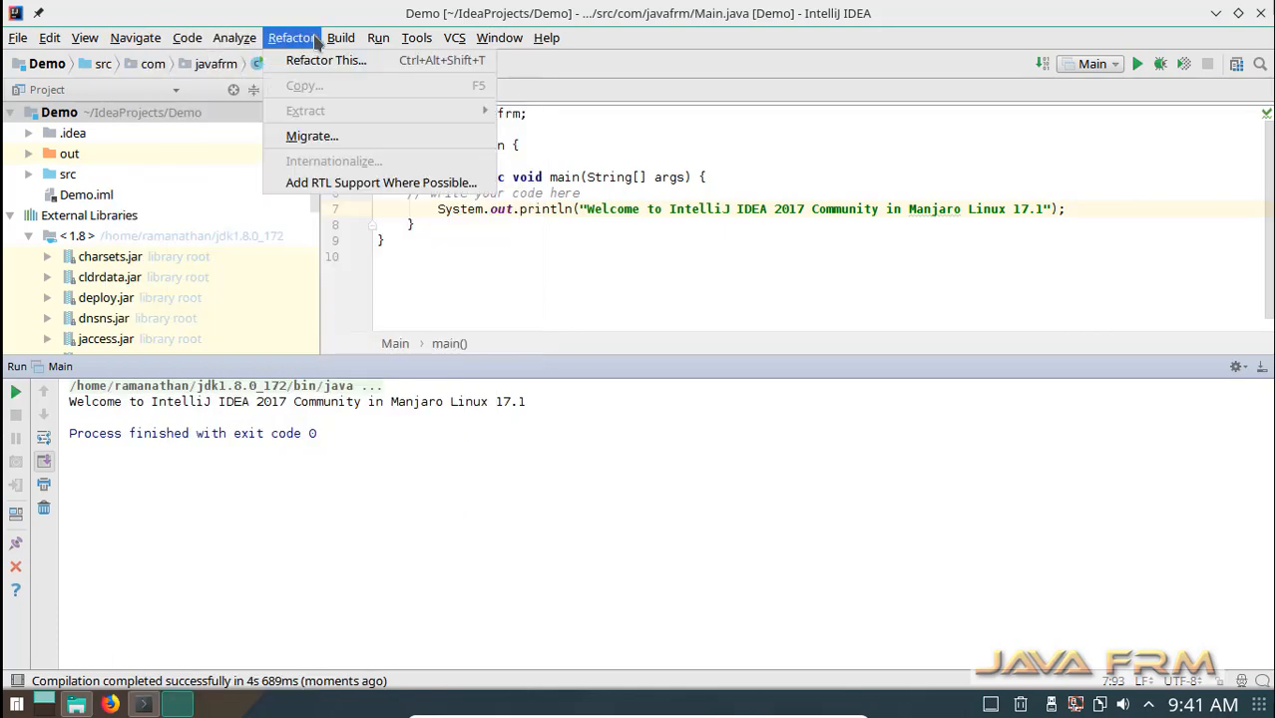
pyautogui.click(378, 37)
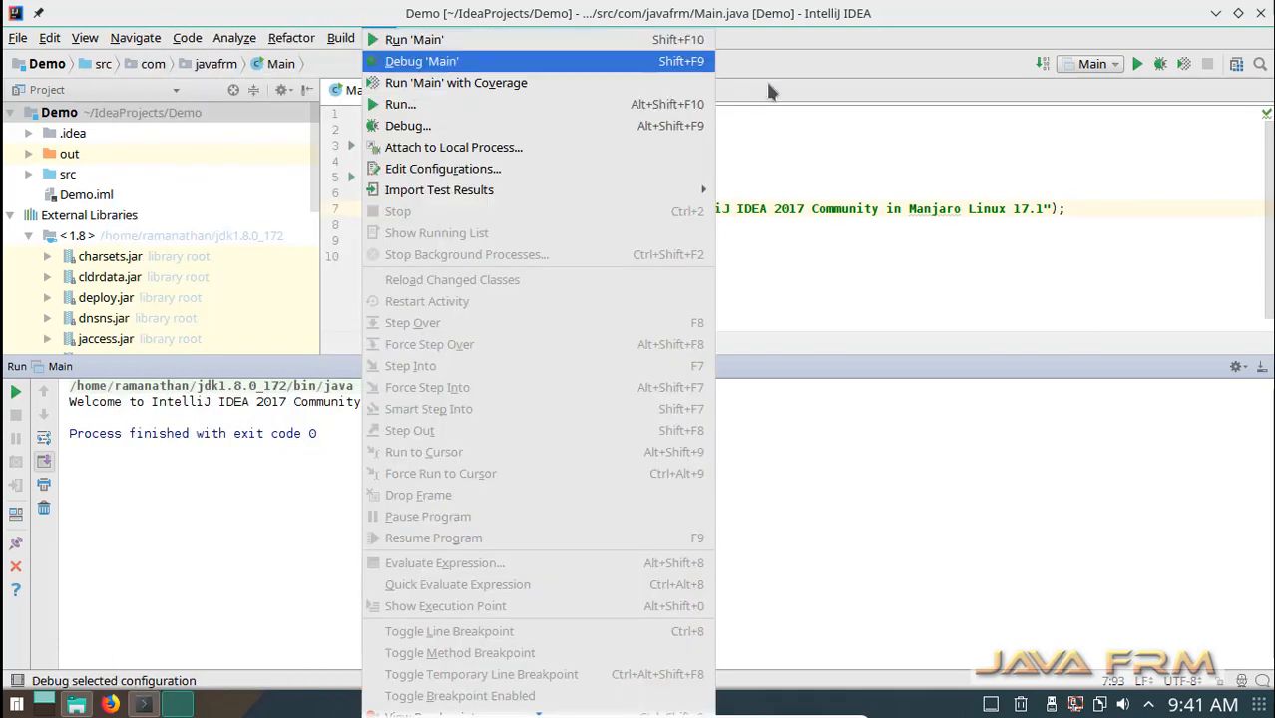
pyautogui.click(416, 37)
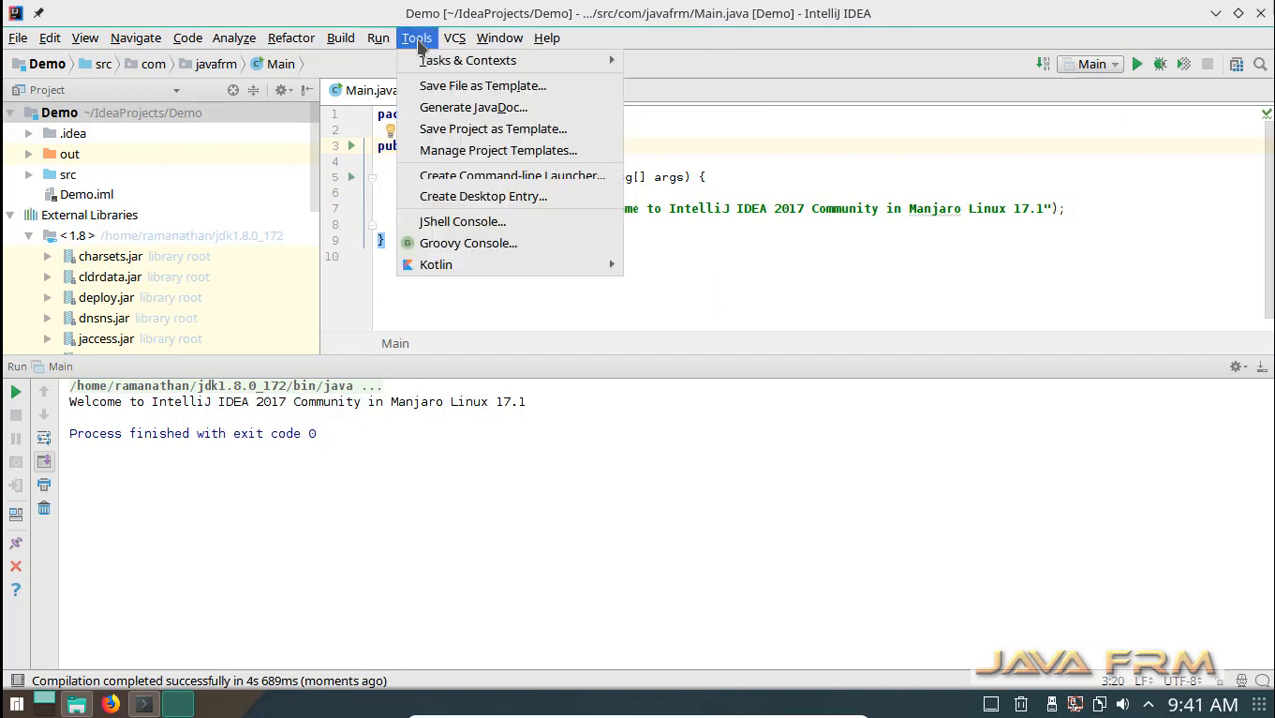
pyautogui.click(455, 37)
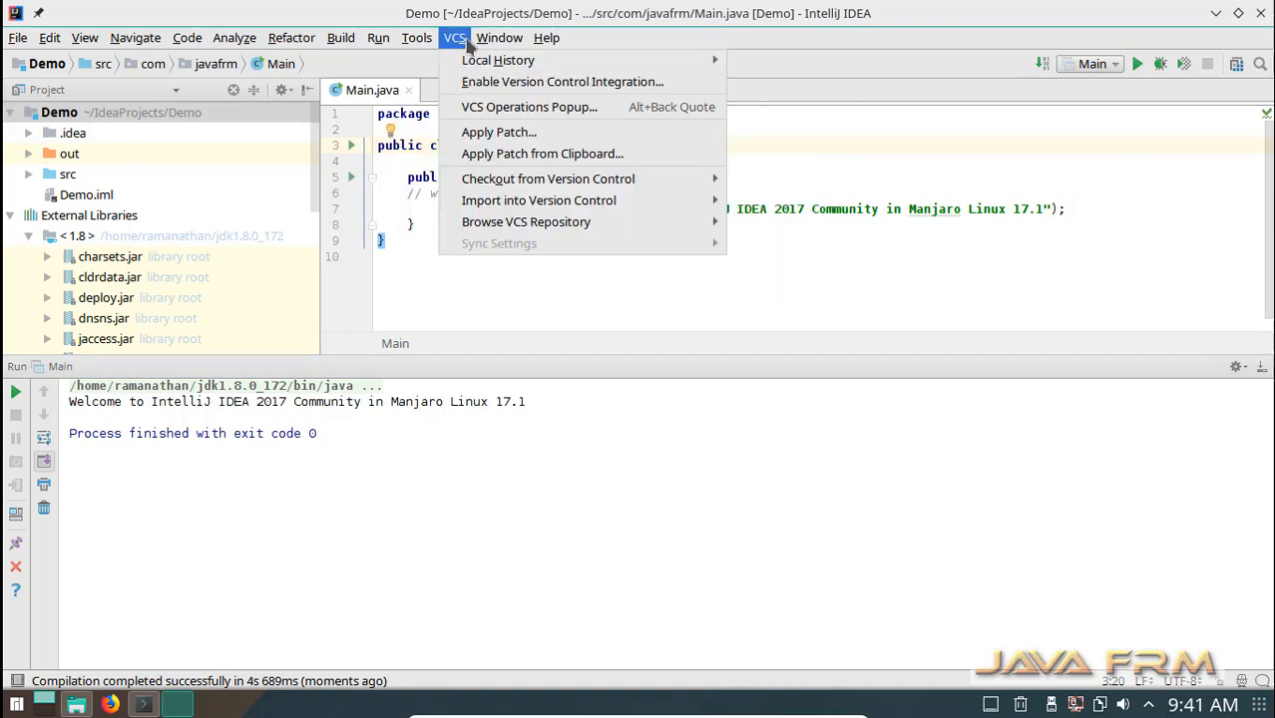
pyautogui.click(499, 37)
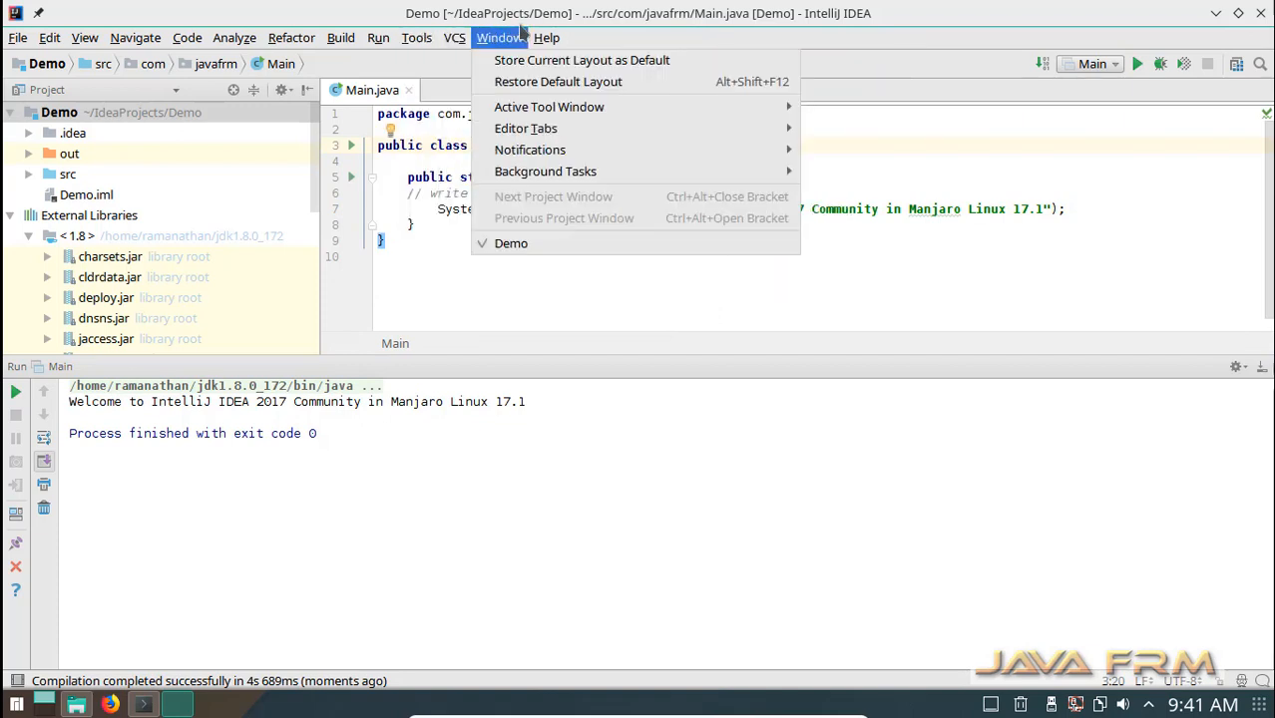
pyautogui.click(547, 37)
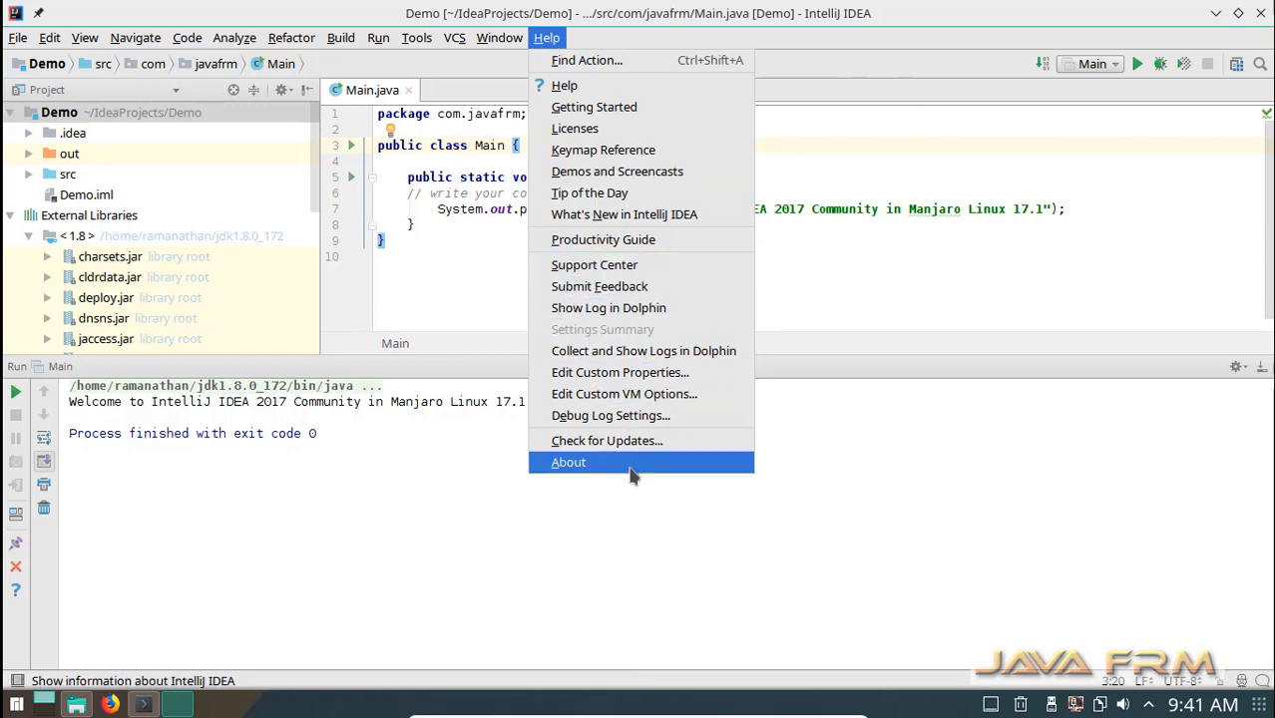
pyautogui.click(416, 37)
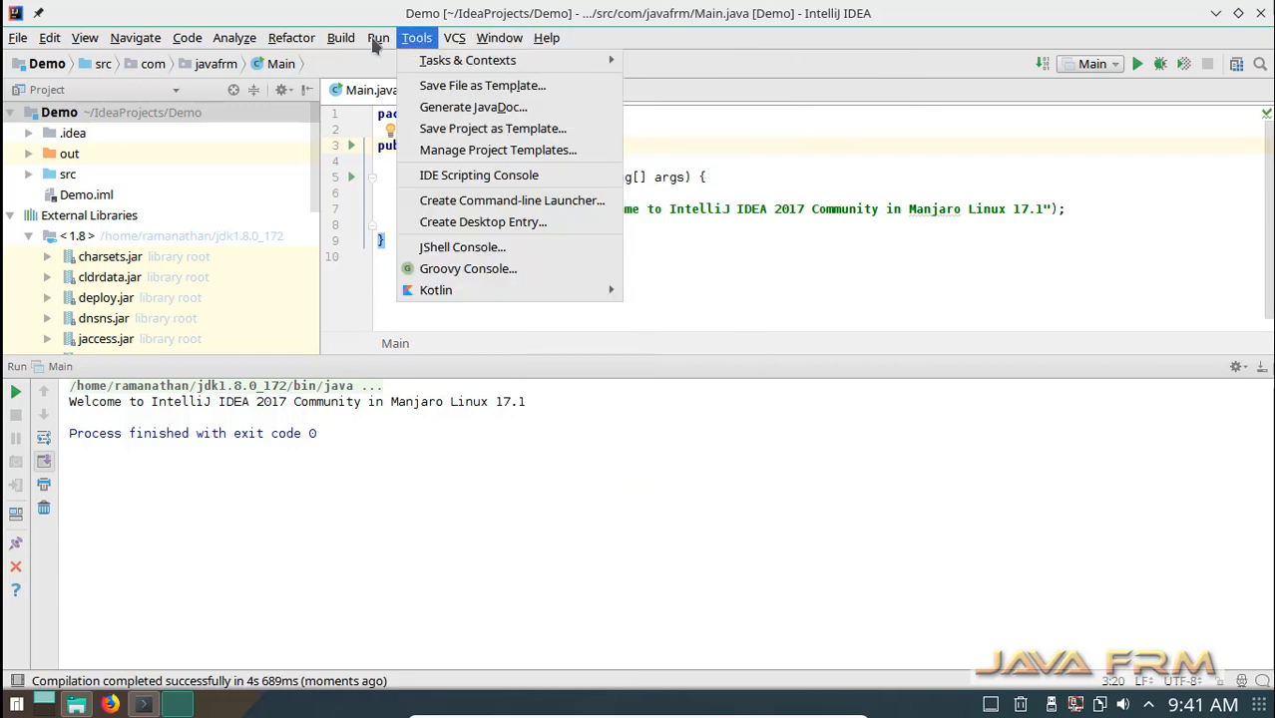
pyautogui.click(17, 37)
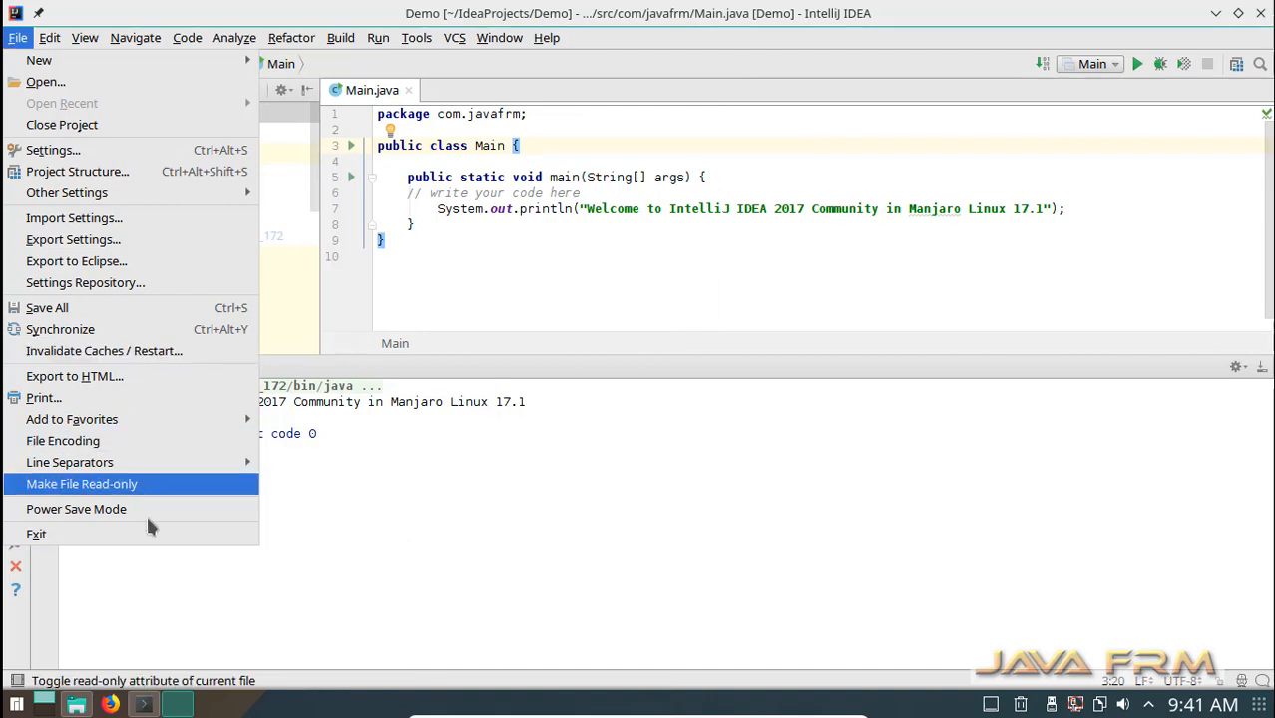
pyautogui.moveTo(36, 534)
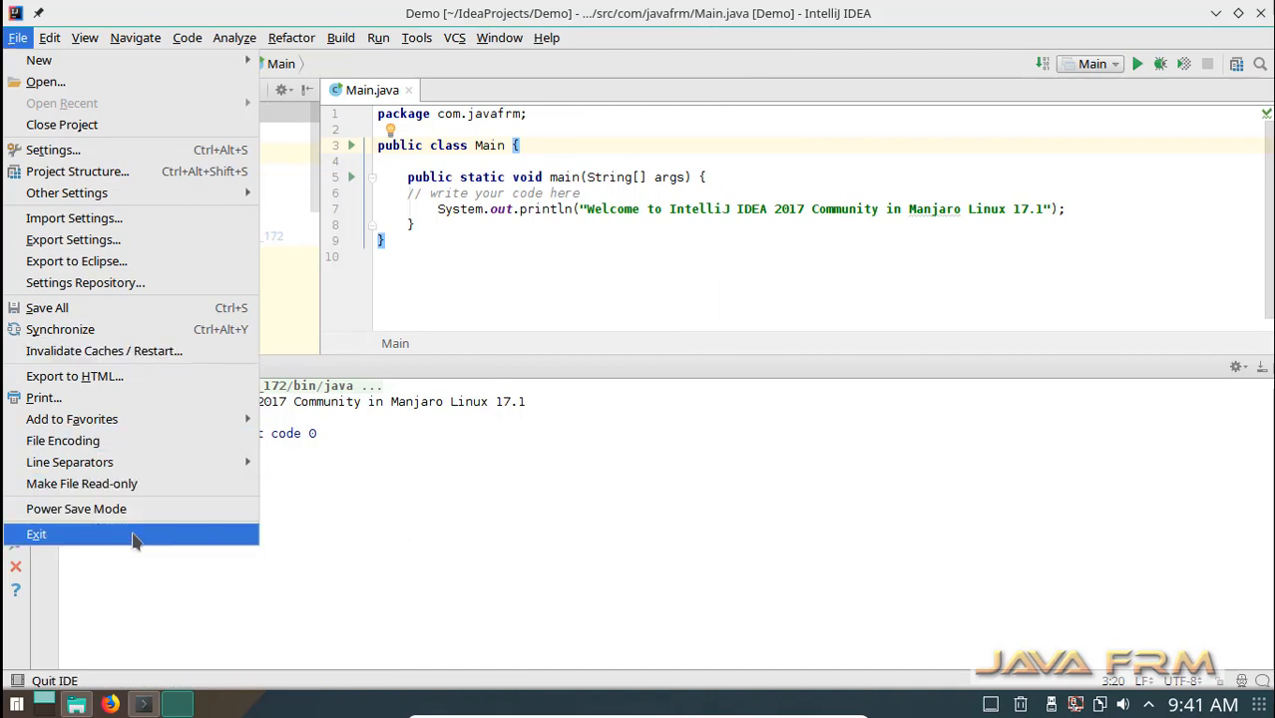